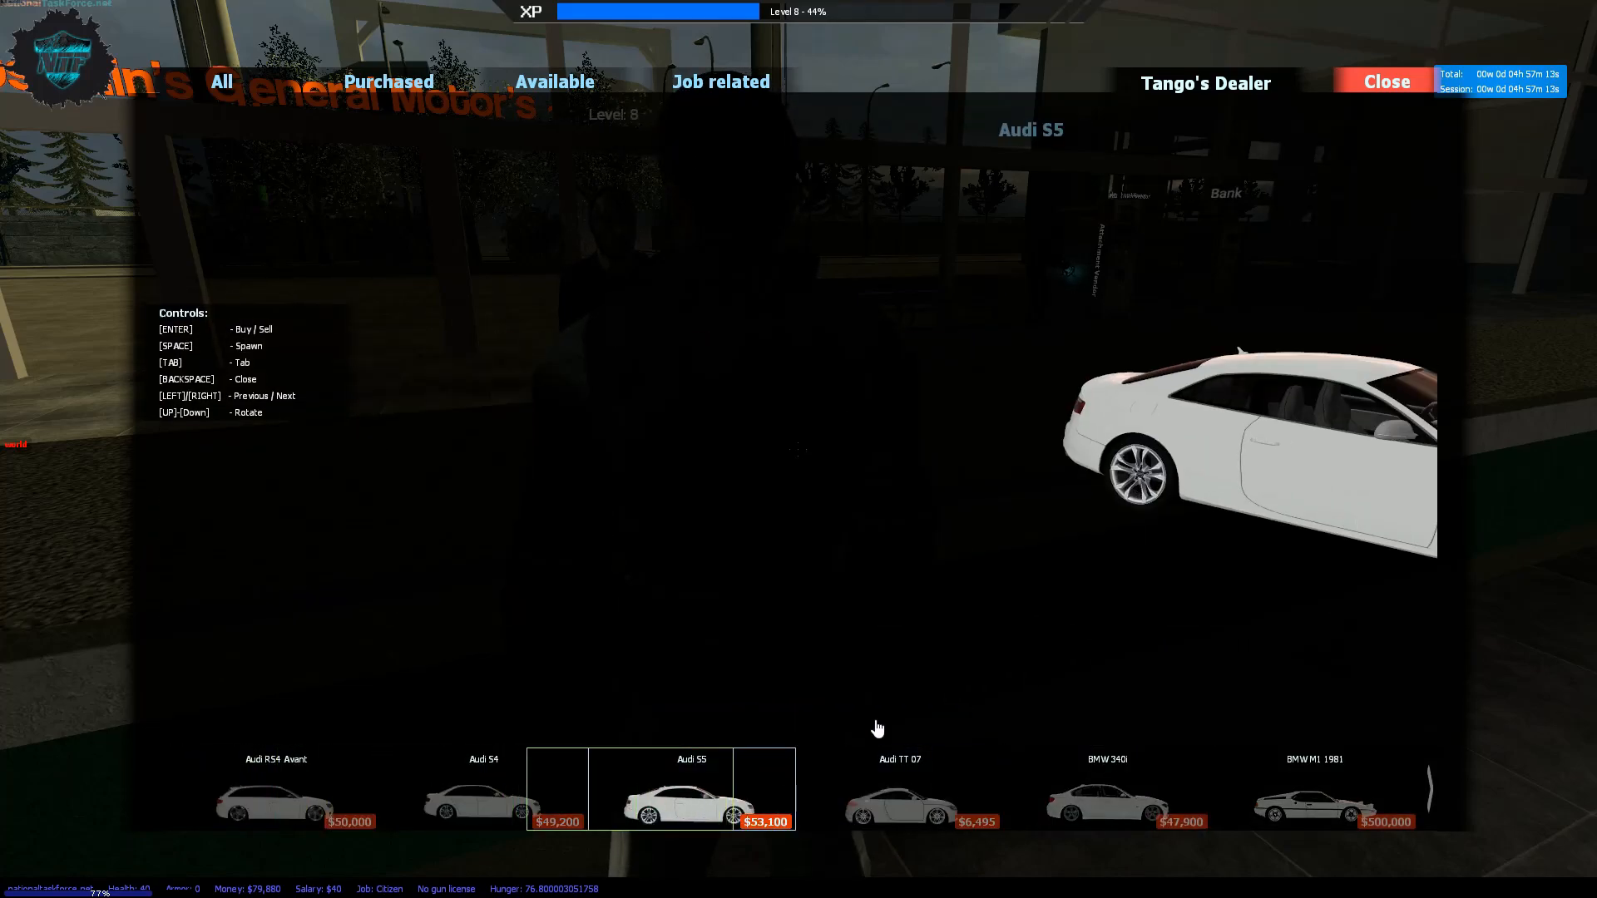
- Preview the red Audi S5 and start its test drive
left_click(692, 789)
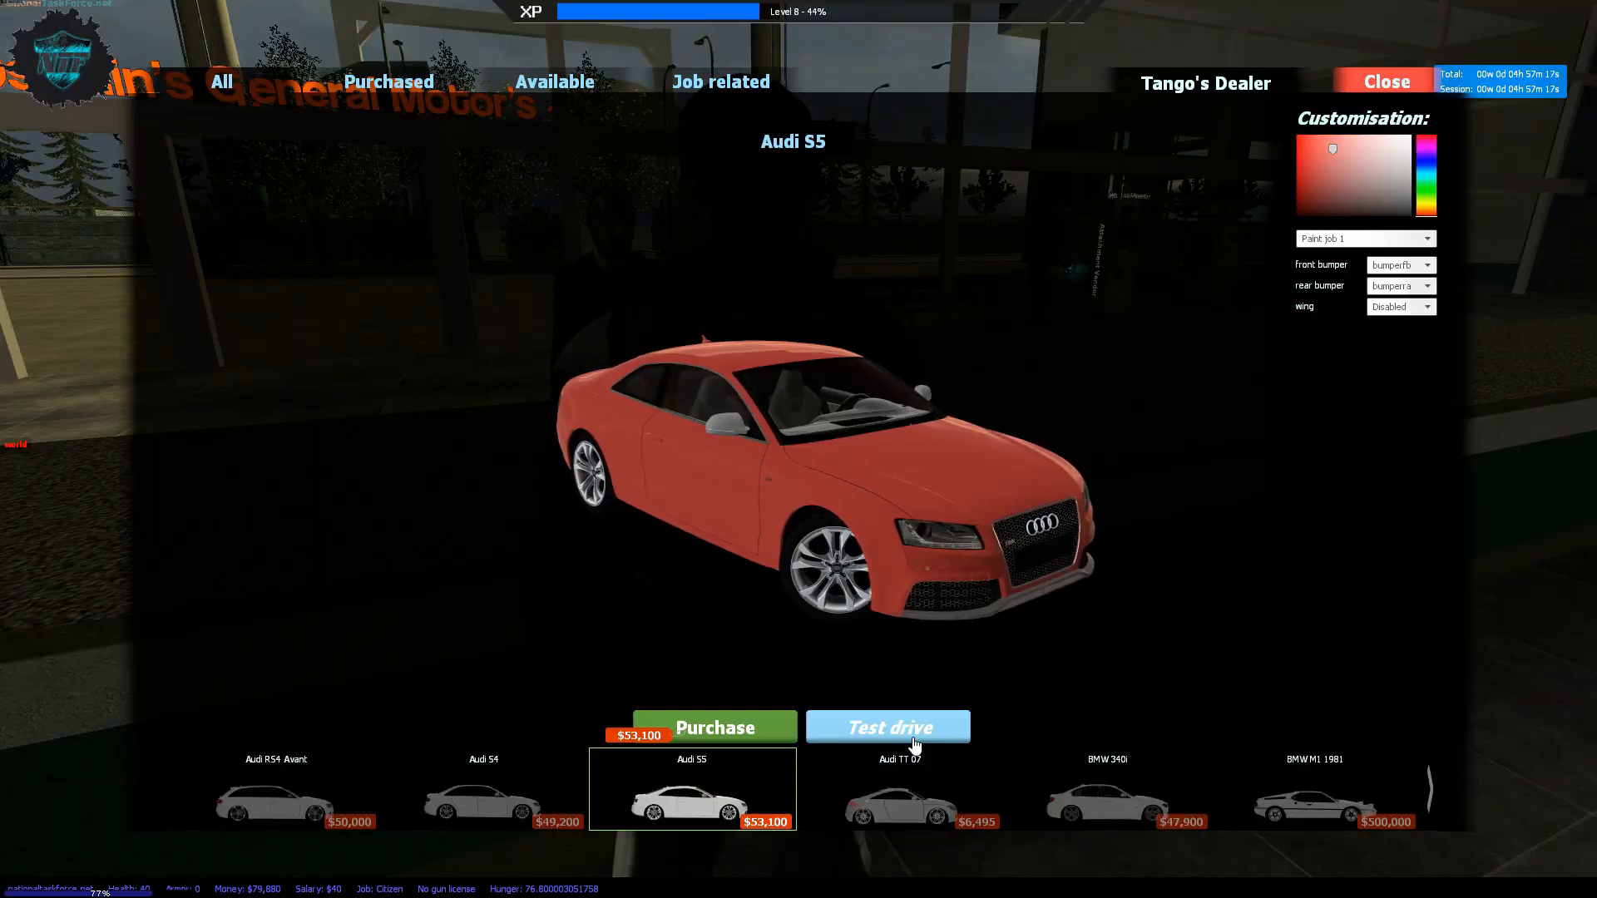
left_click(887, 726)
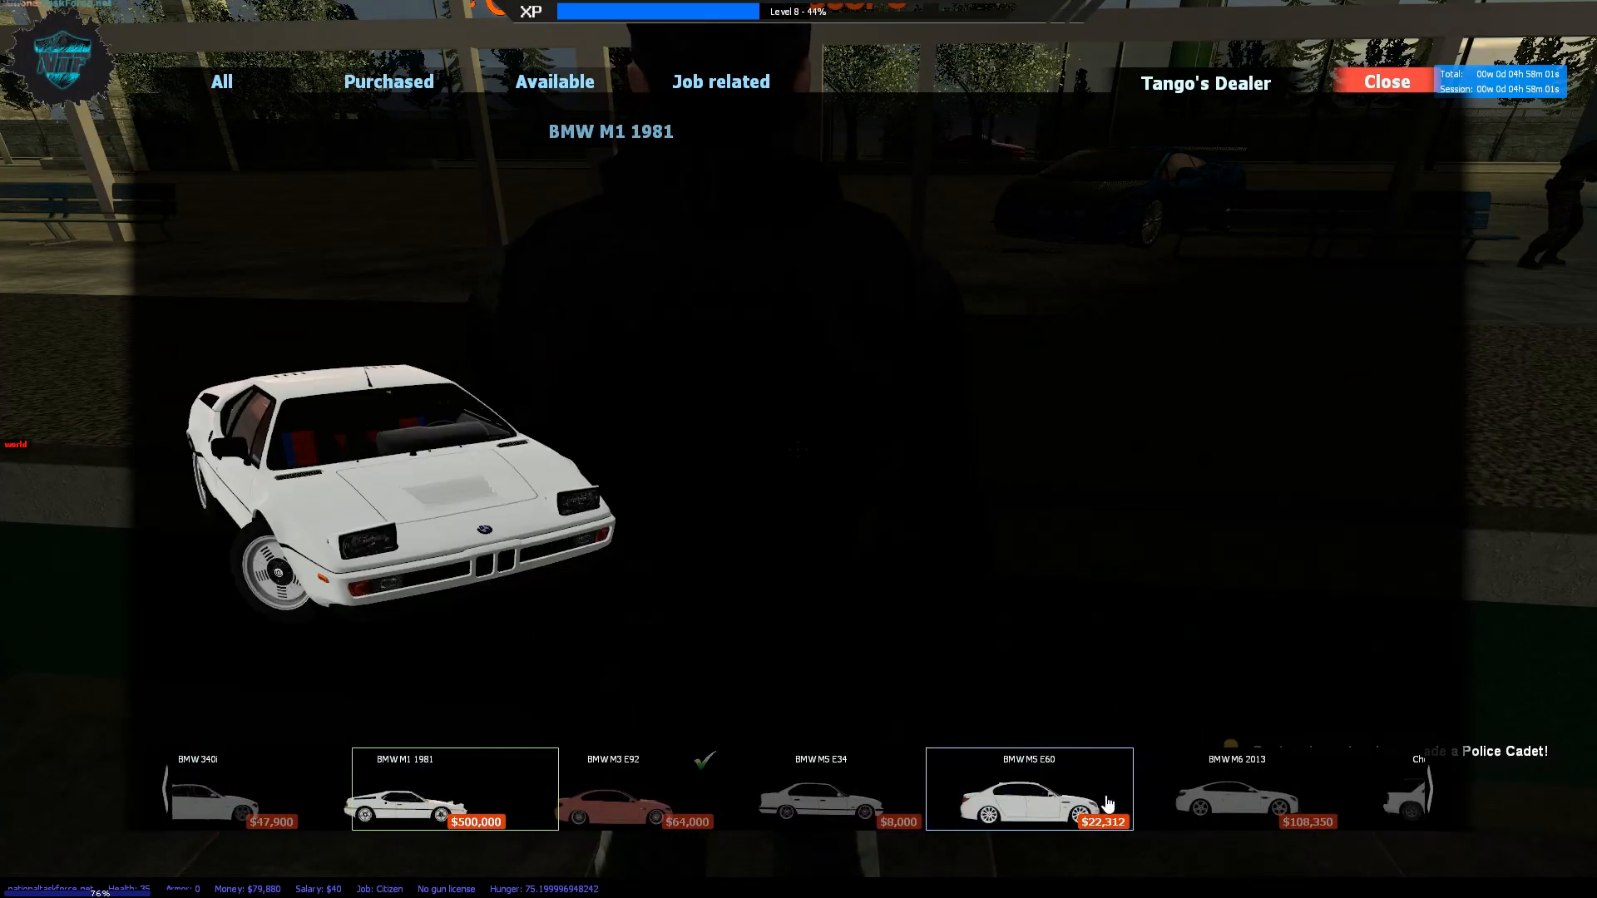
- Preview the dark Dodge Challenger 1970 and start its timed test drive
left_click(1028, 788)
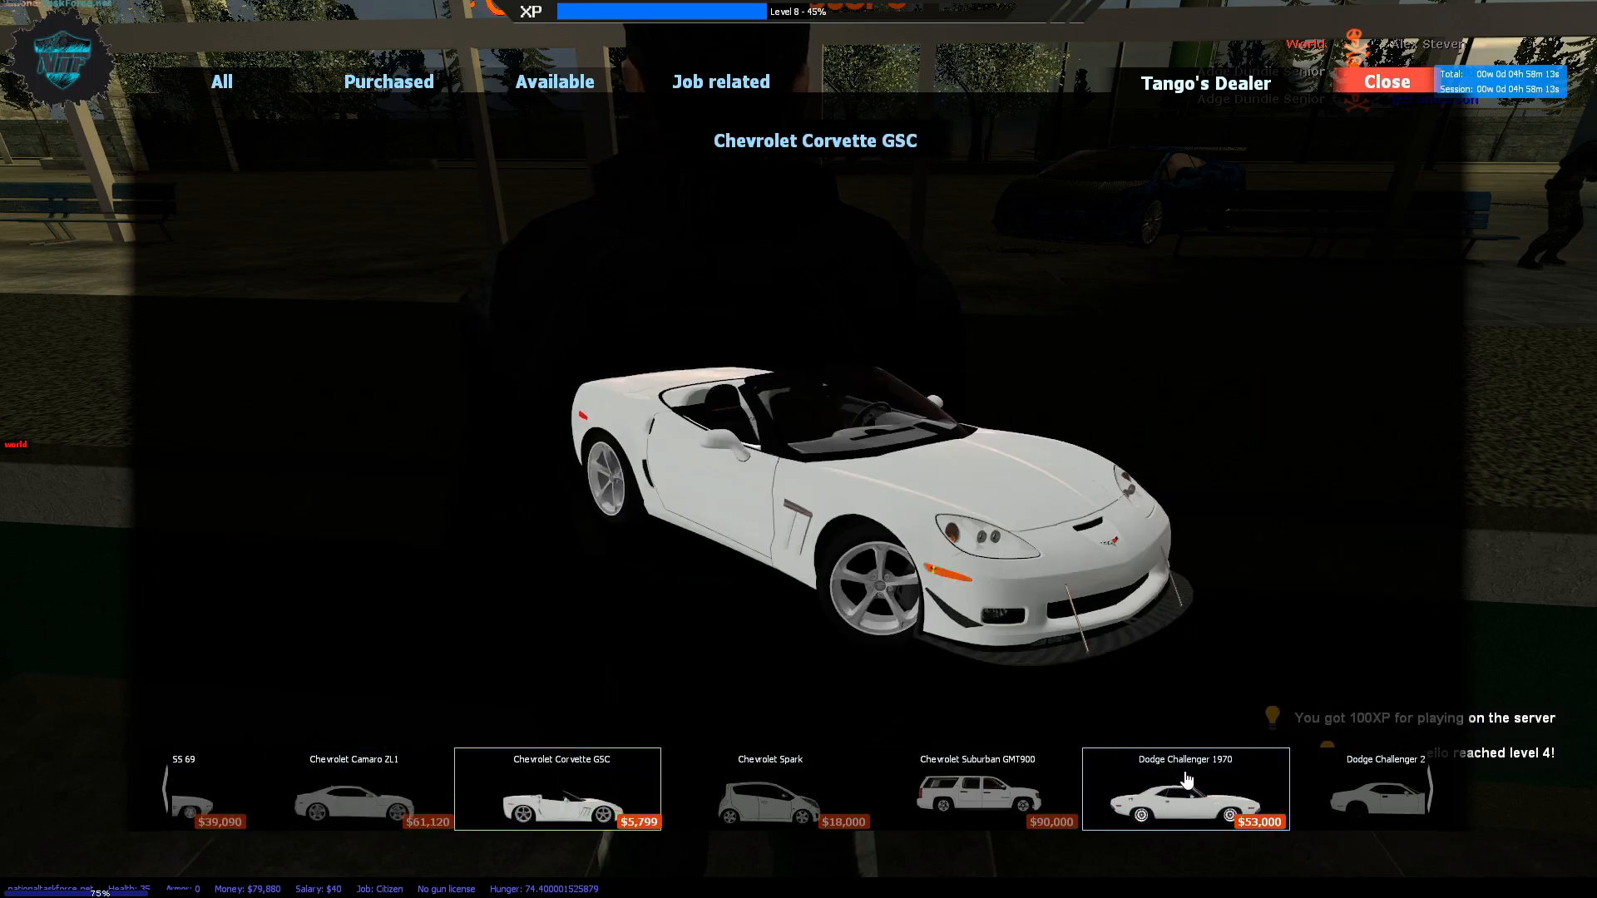
left_click(1185, 789)
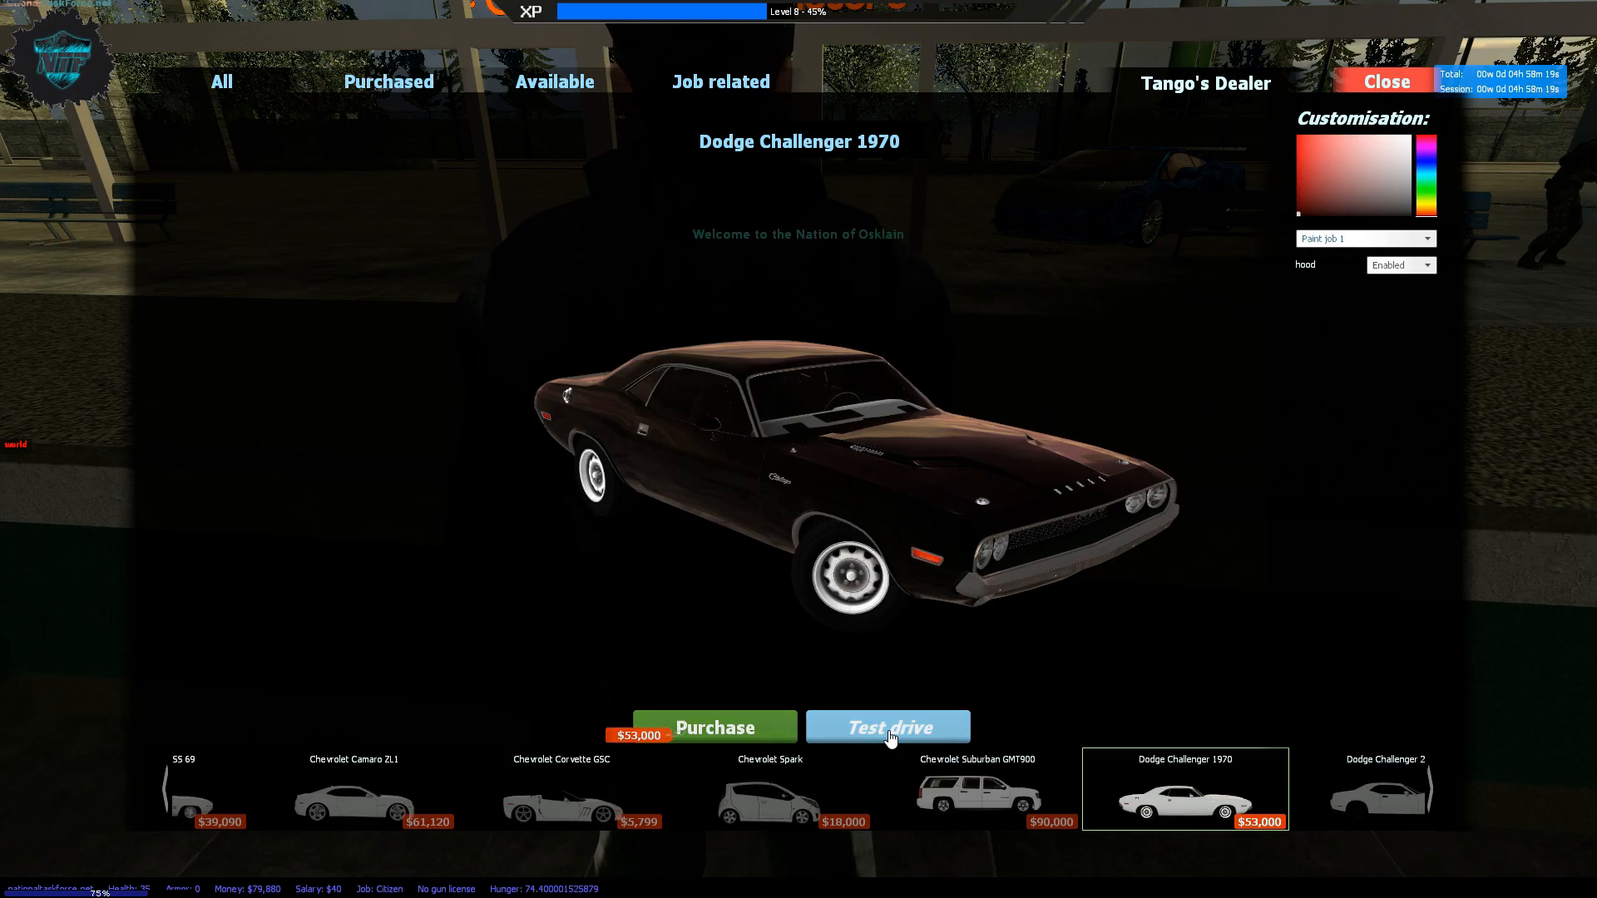
left_click(887, 727)
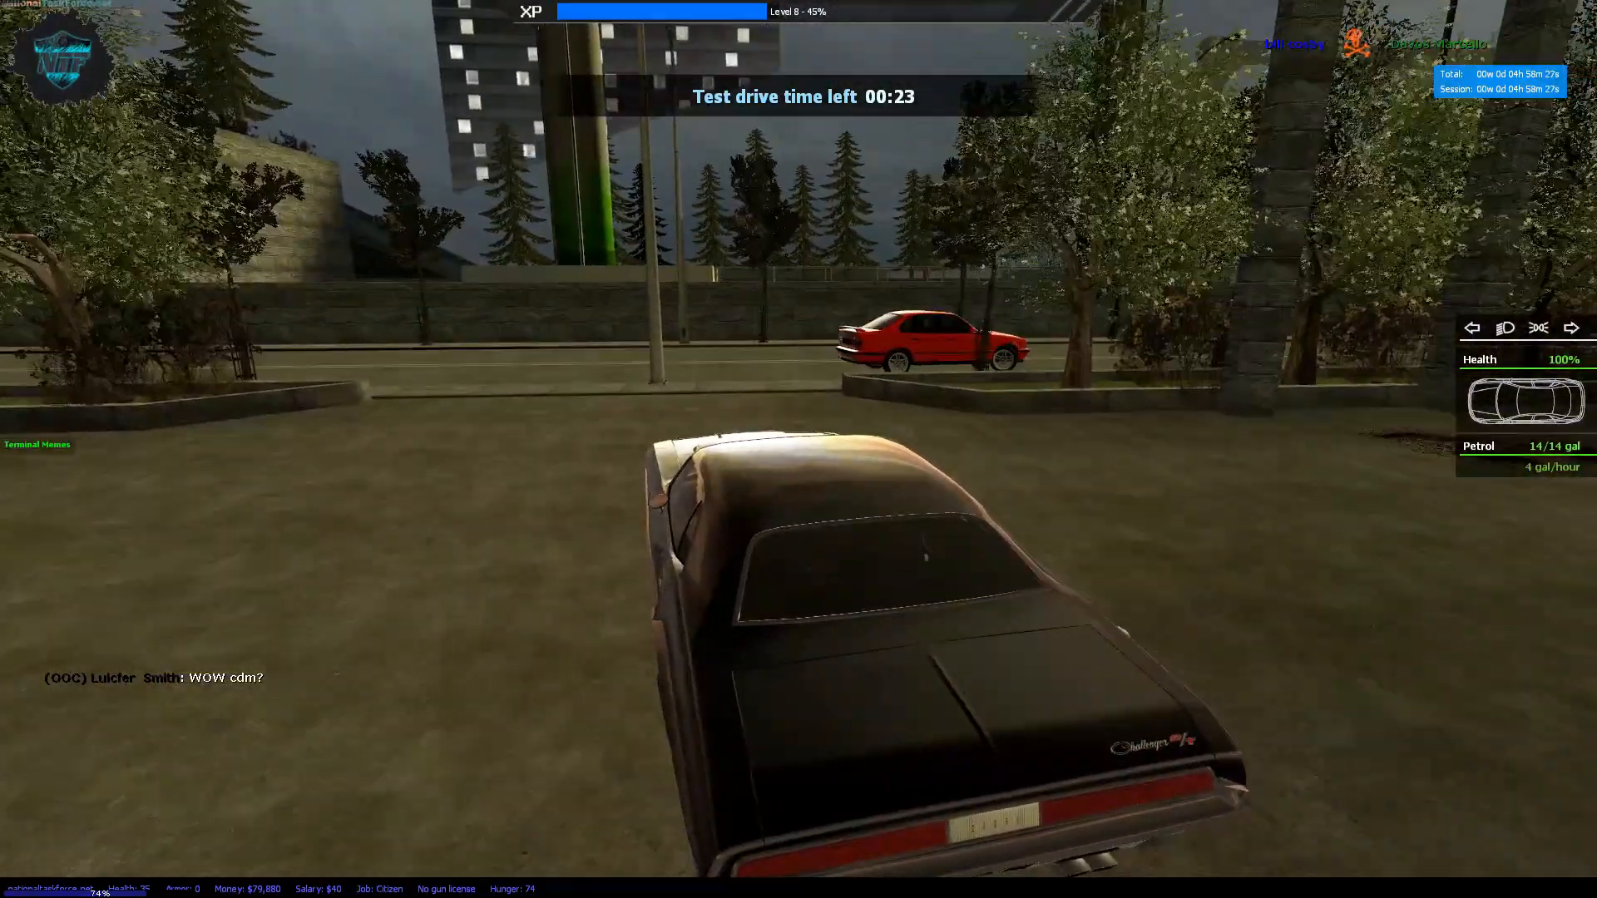
- Drive the Challenger forward until the test drive timer runs out
key("w")
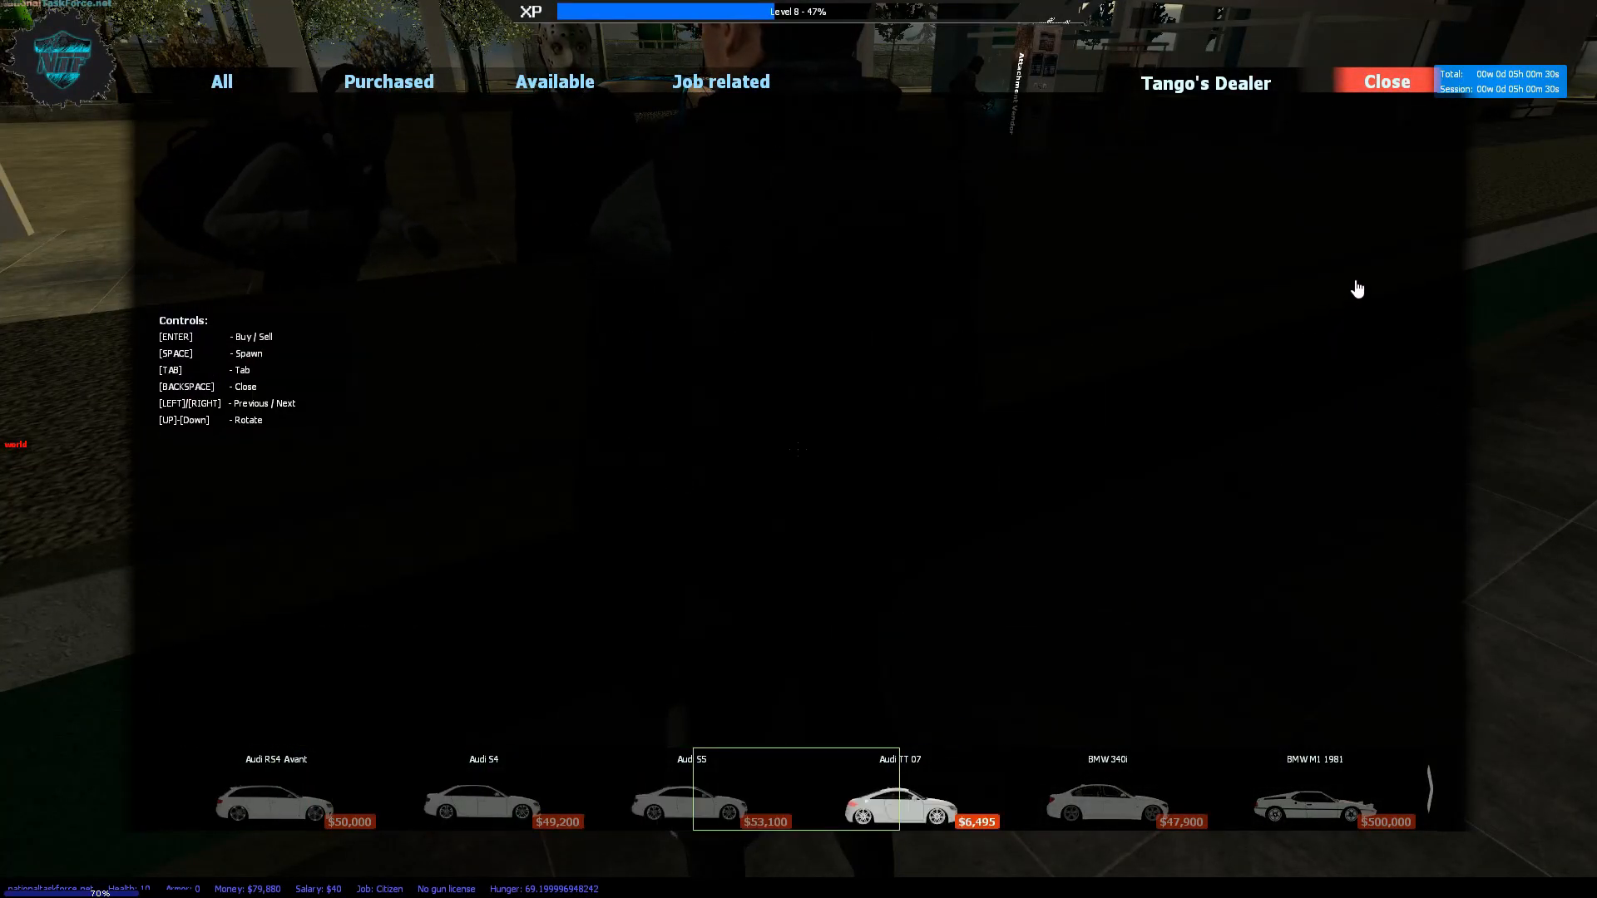
- Preview the red-camouflage Audi TT 07 and start its test drive
left_click(895, 788)
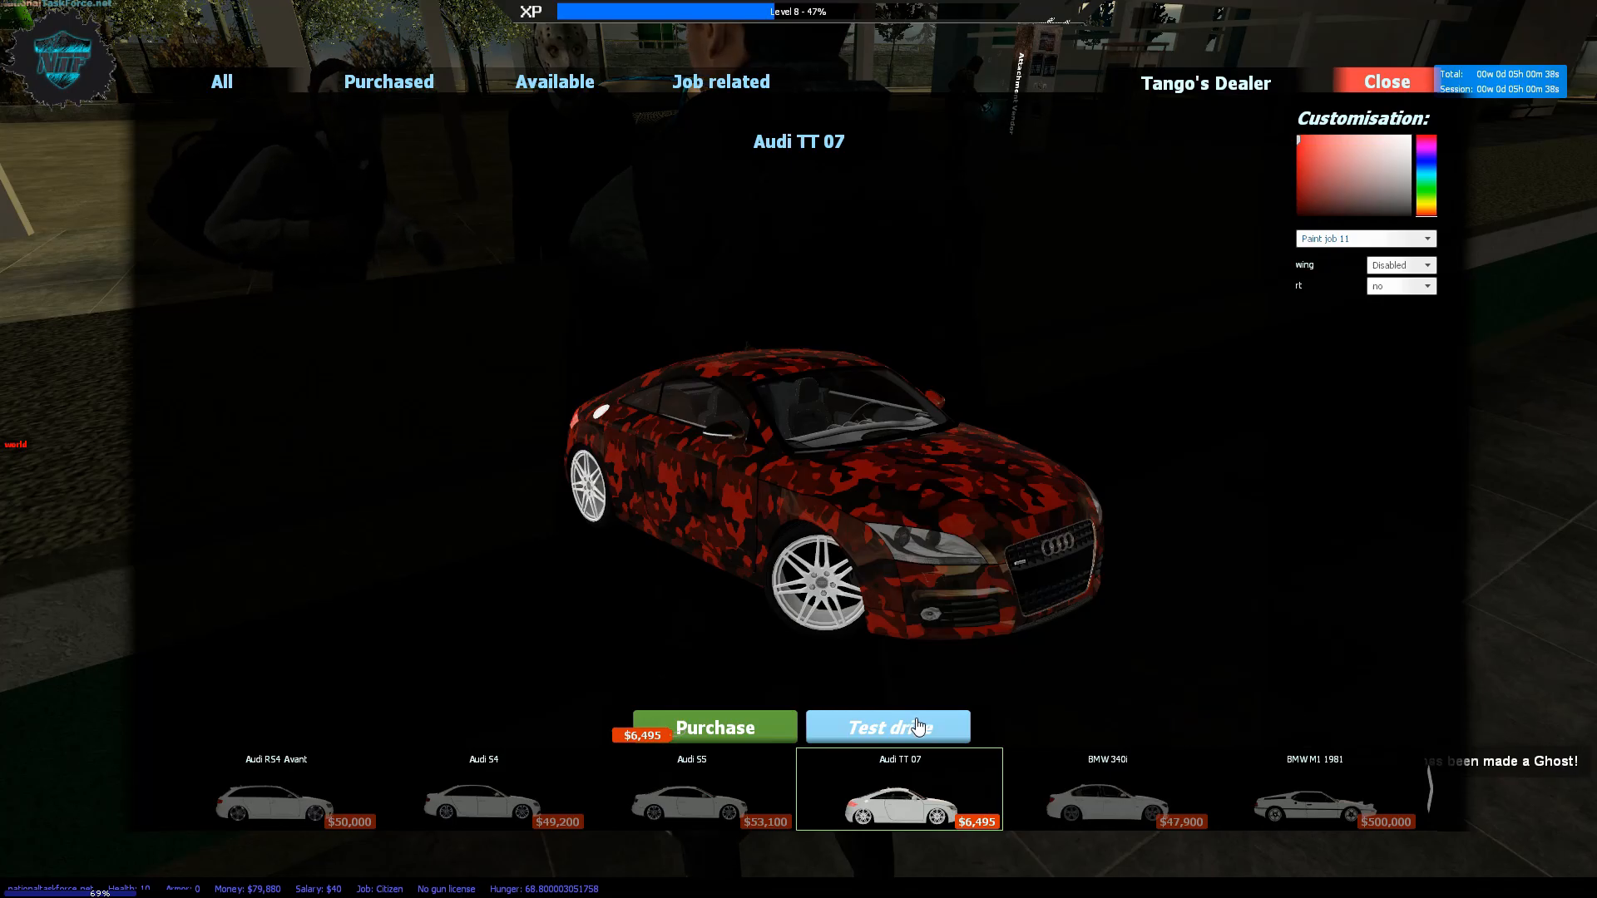
left_click(887, 727)
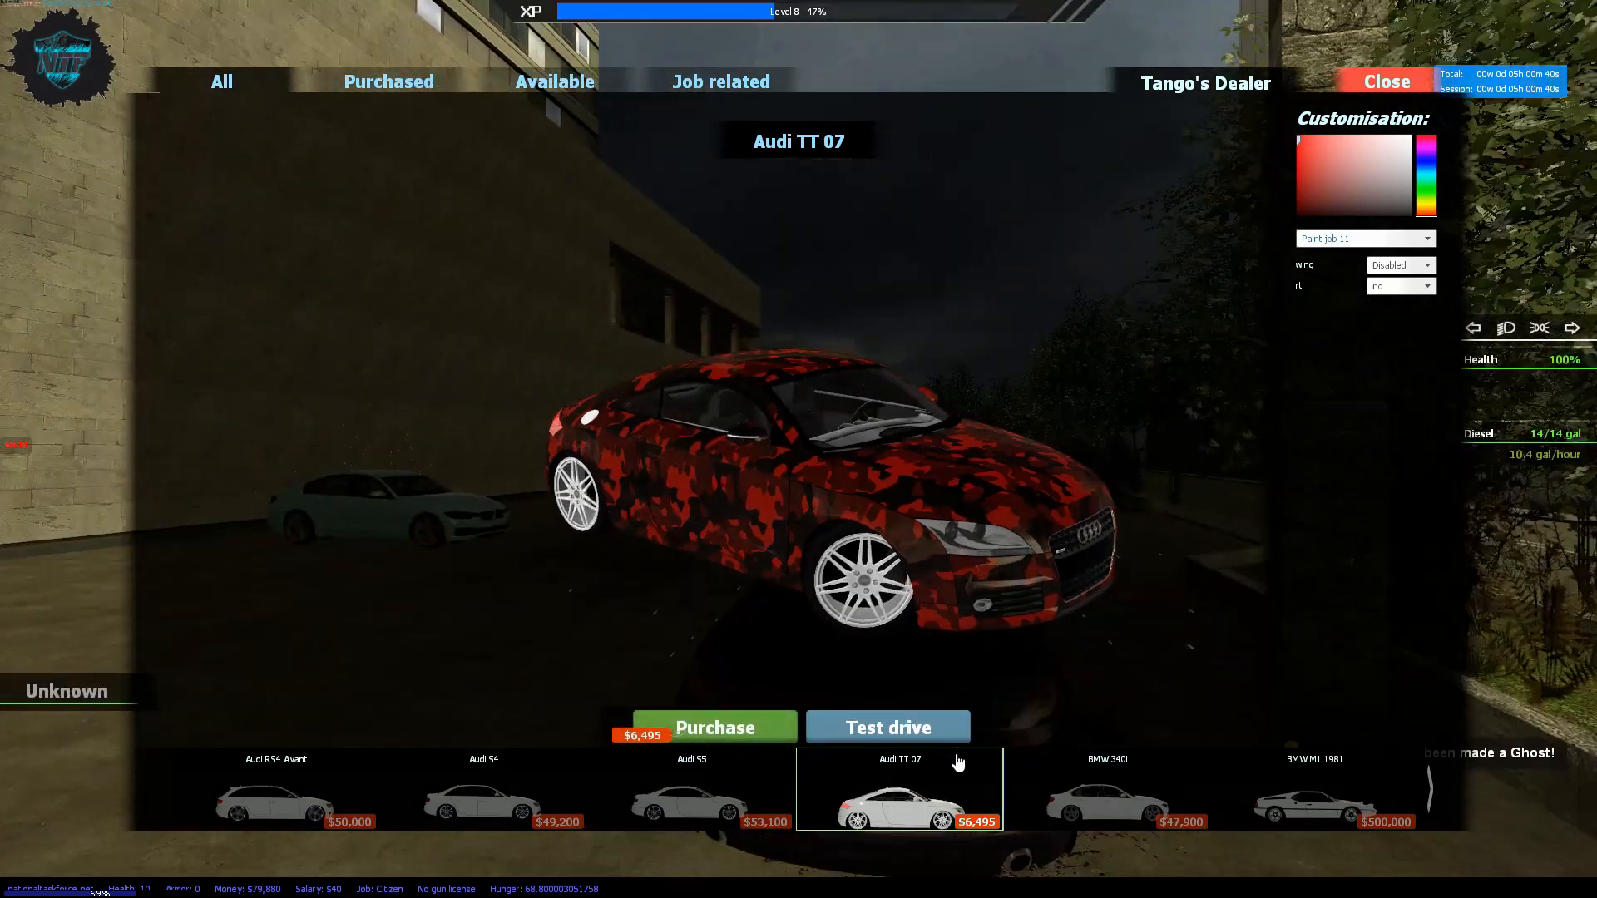
left_click(886, 727)
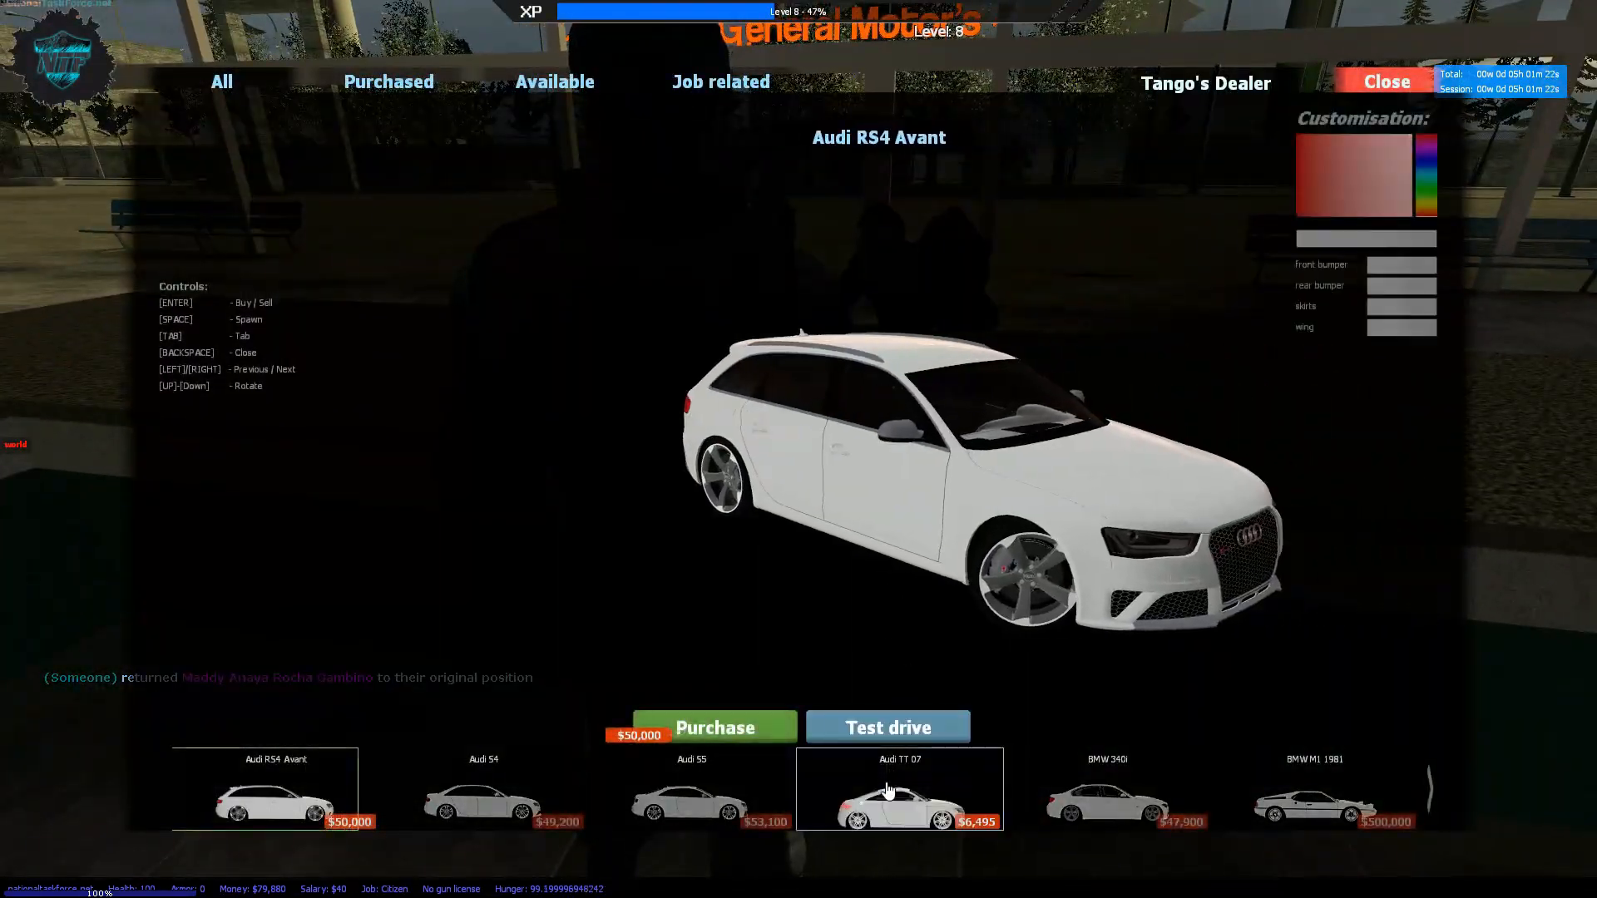
- Start a test drive in the camouflage Audi RS4 Avant
left_click(1328, 174)
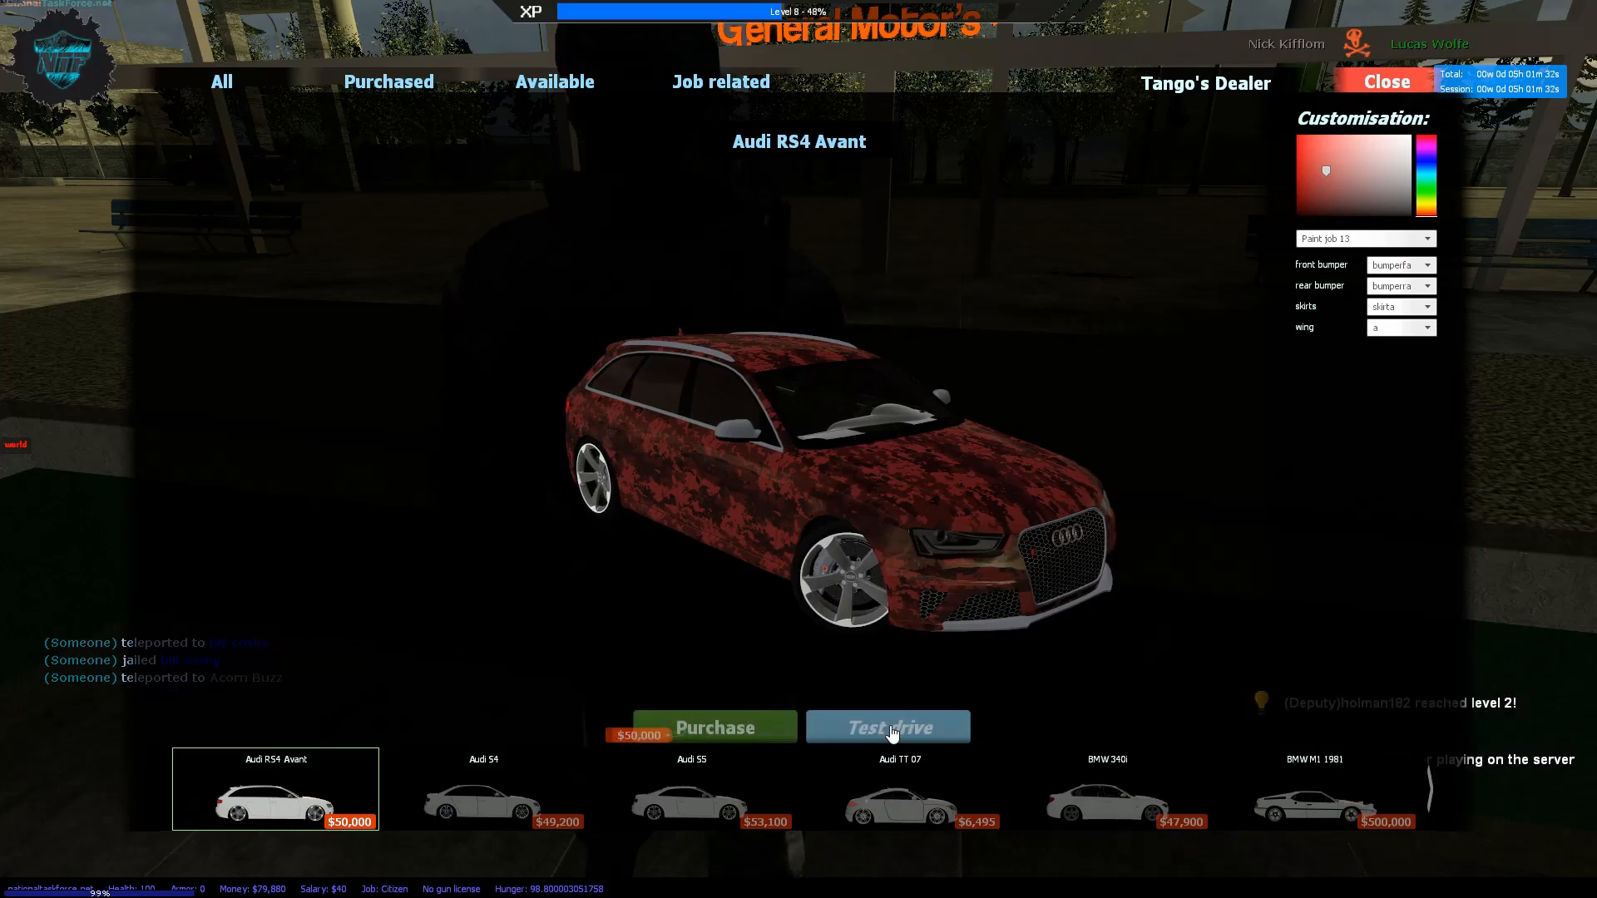
left_click(886, 727)
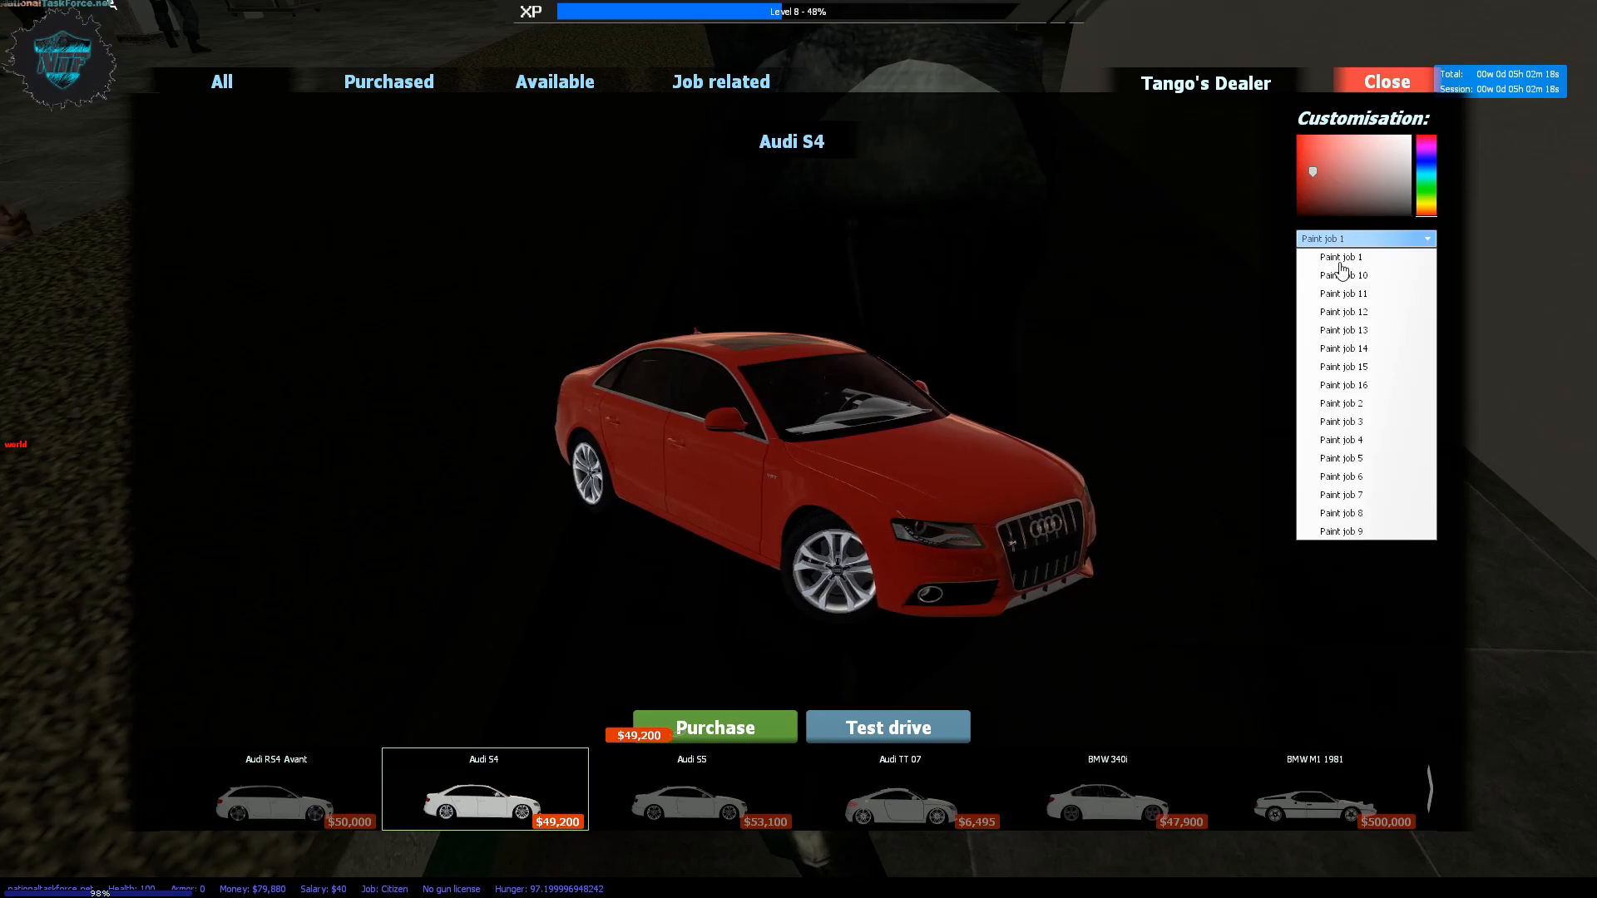
- Give the Audi S4 dark red camouflage paint and a rear wing, then test drive it
left_click(1343, 311)
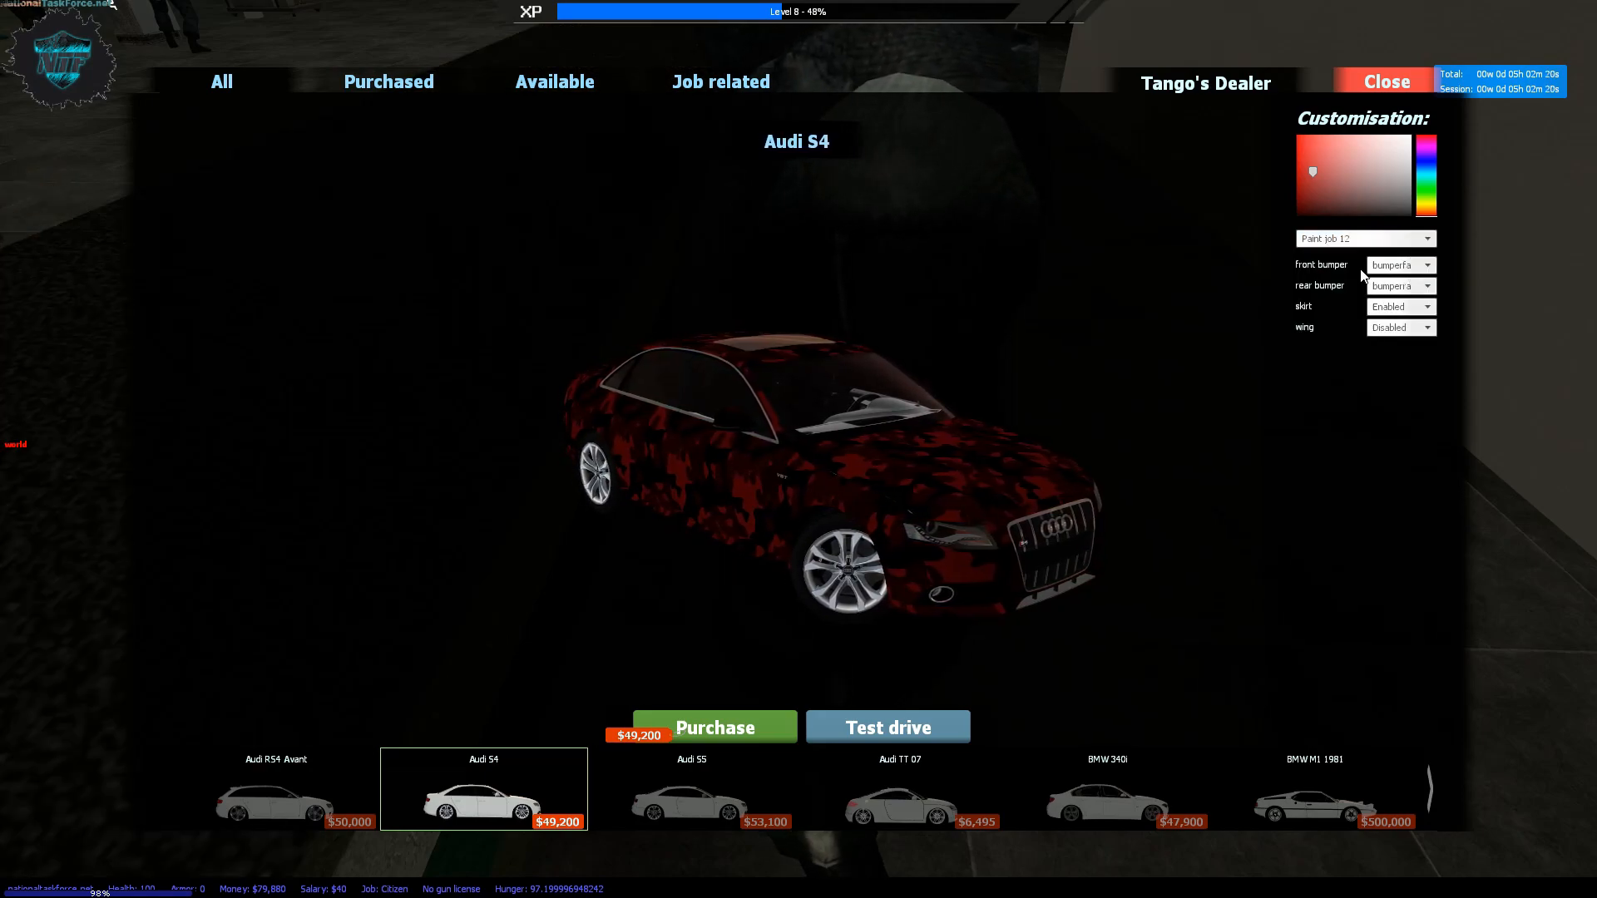
left_click(1398, 328)
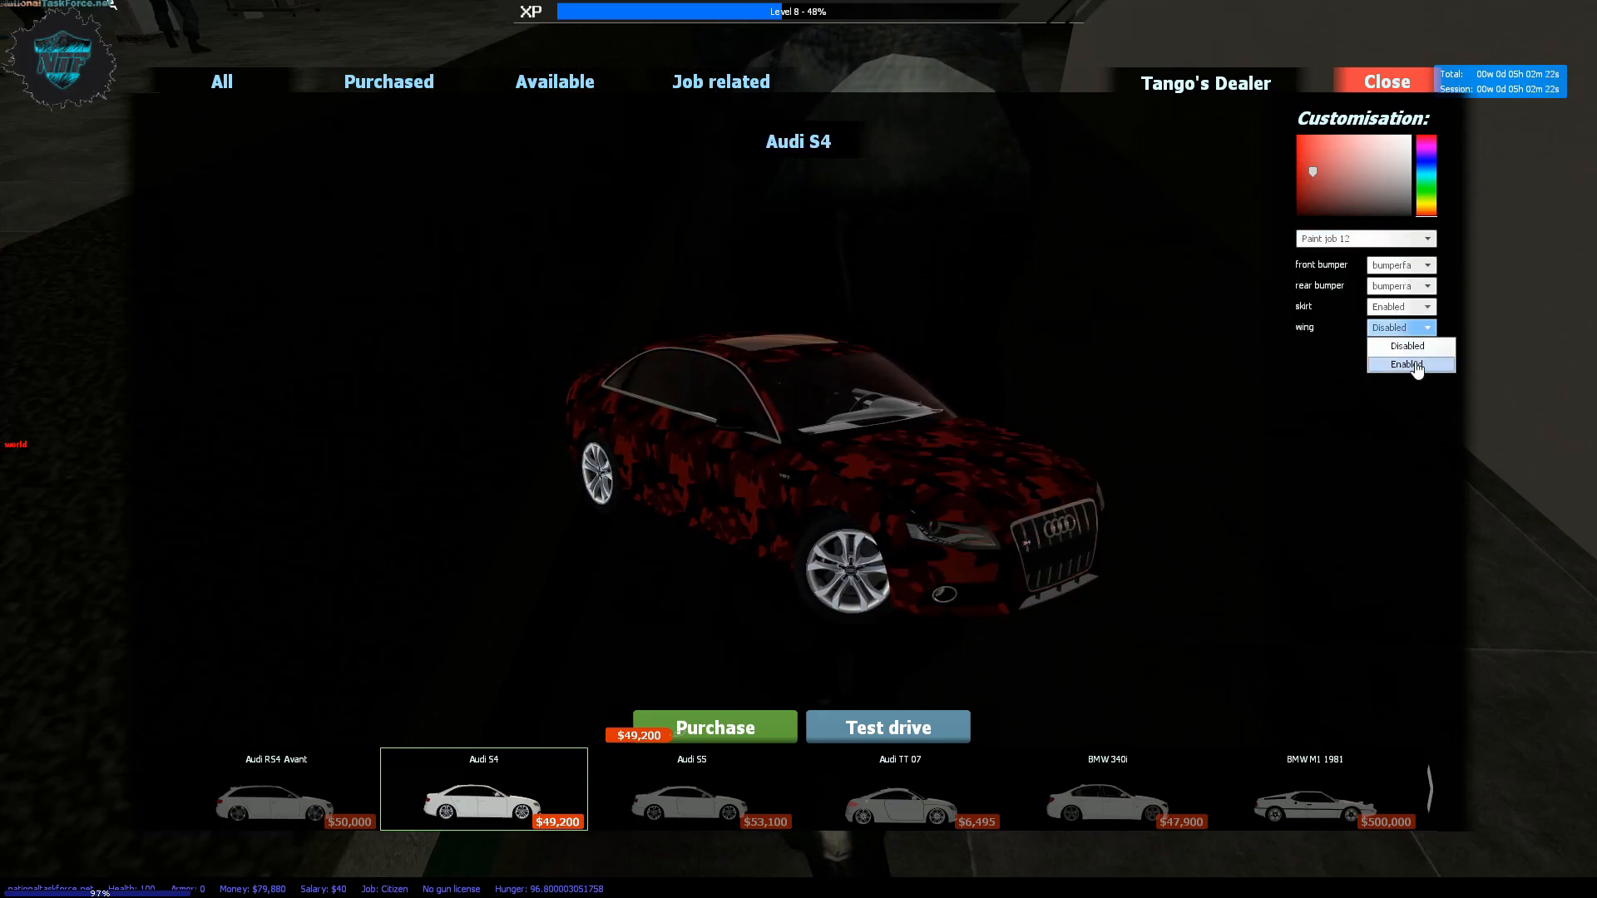
left_click(1405, 364)
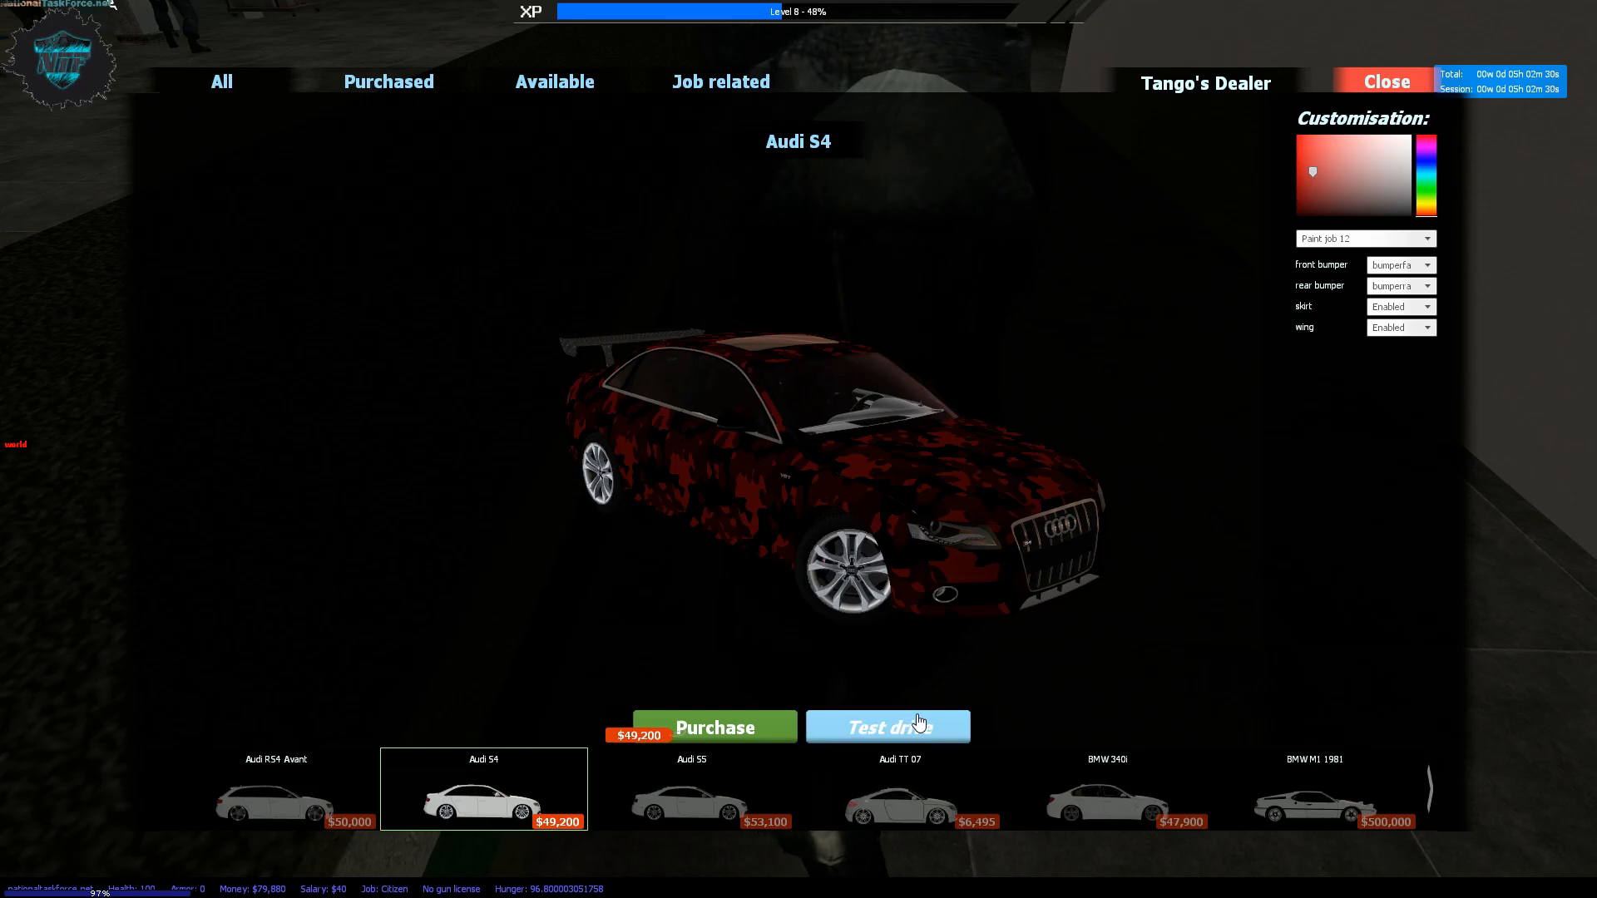
left_click(886, 727)
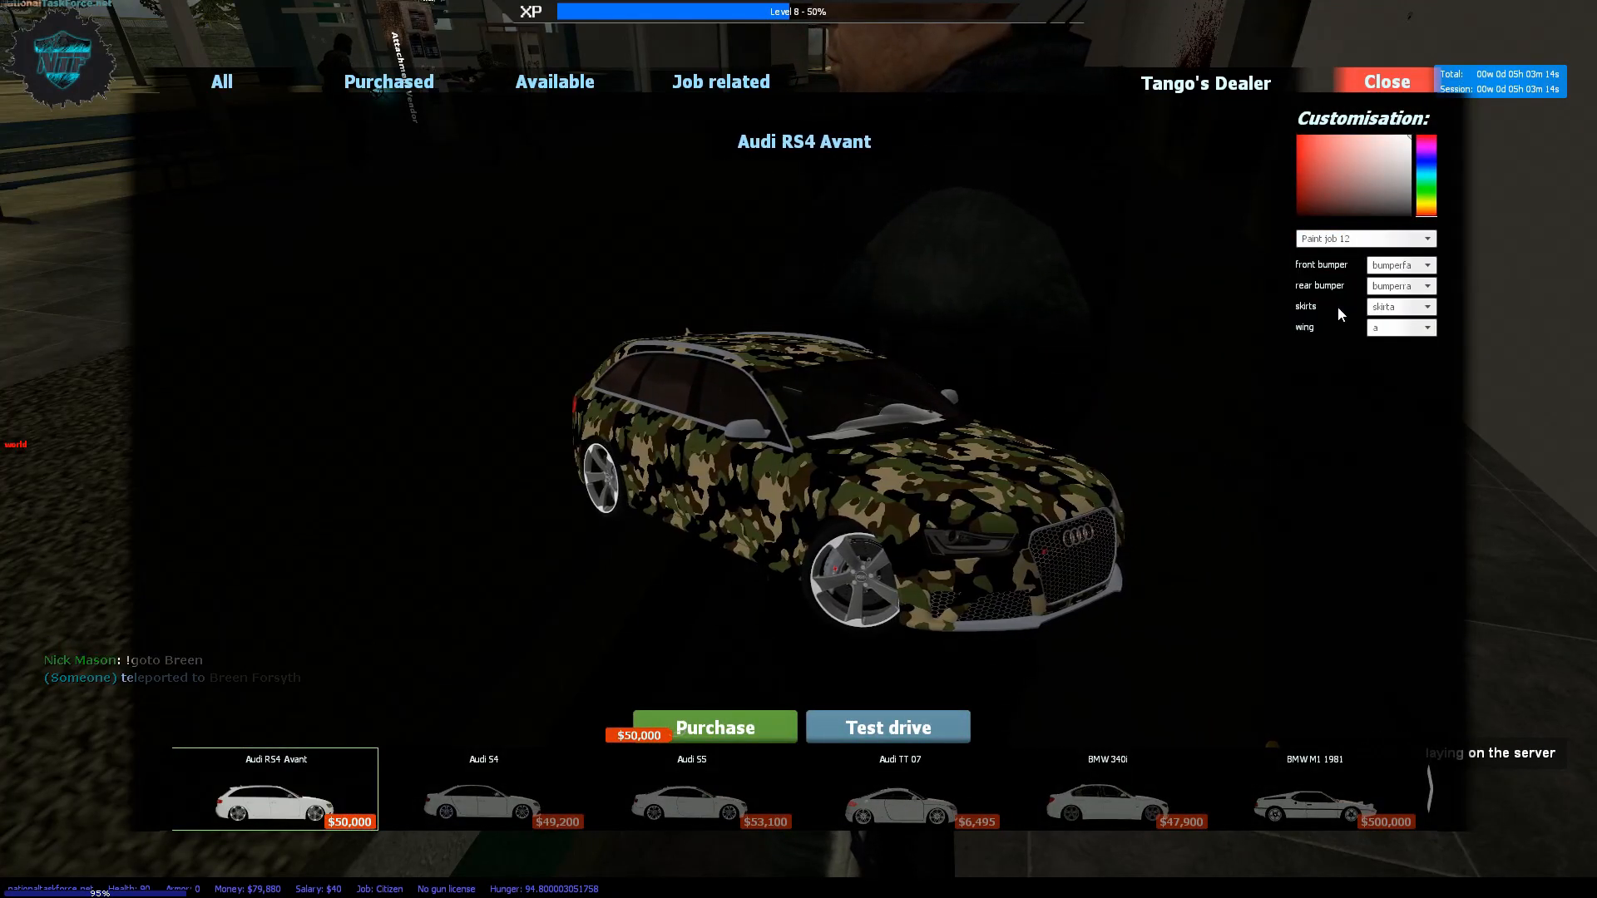
- Set the Audi RS4 Avant to blue digital camouflage paint, keeping wing style a
left_click(1425, 238)
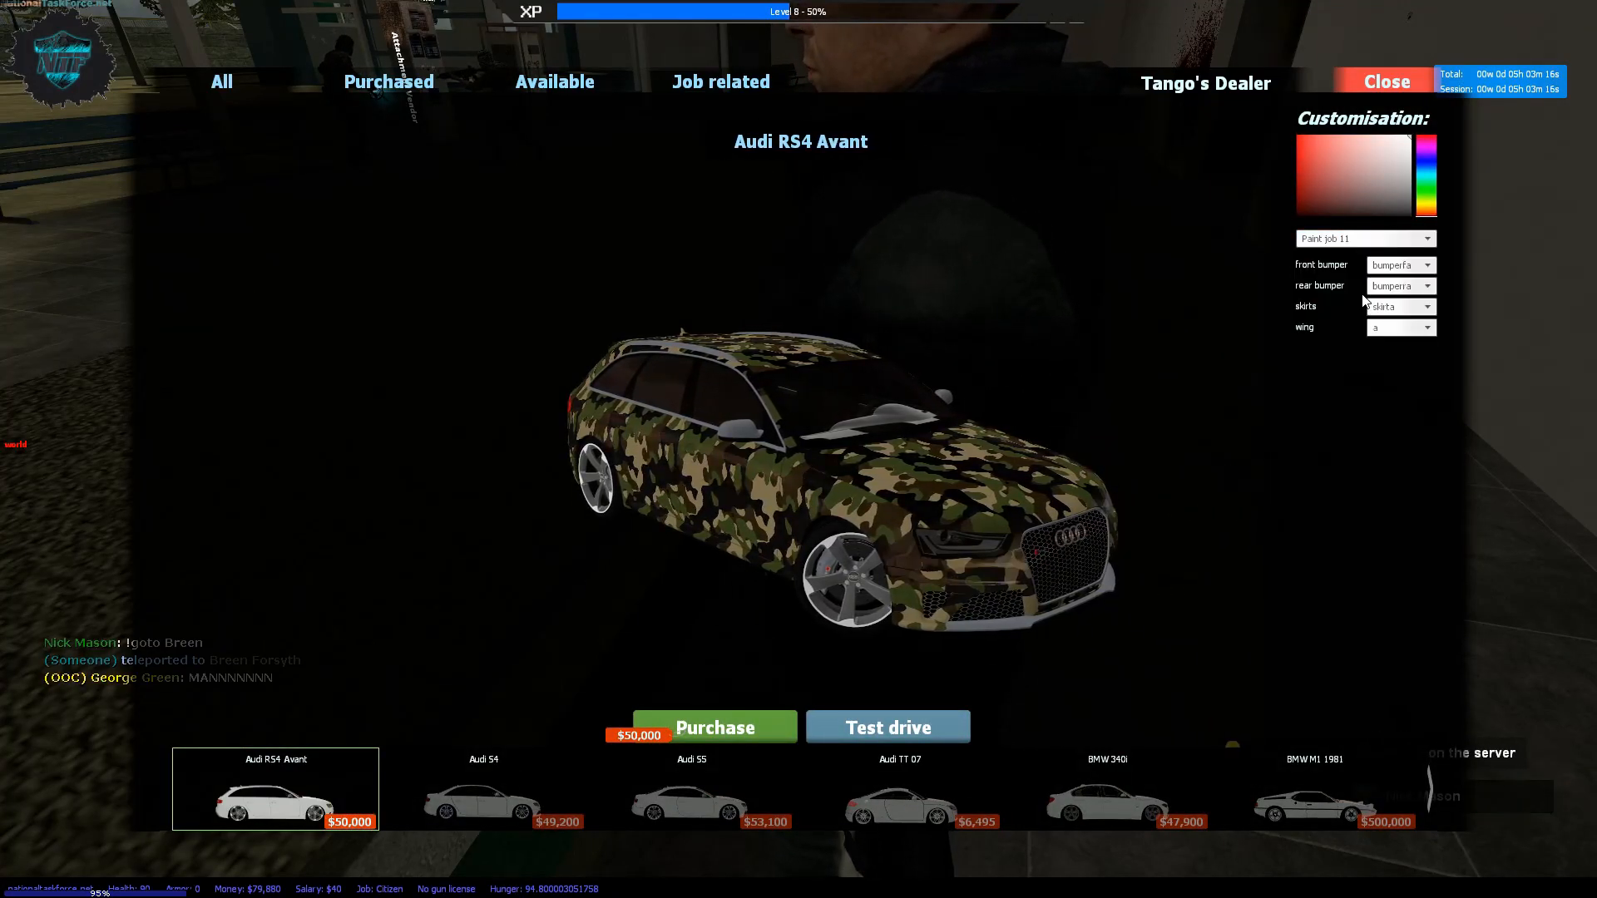
left_click(1364, 238)
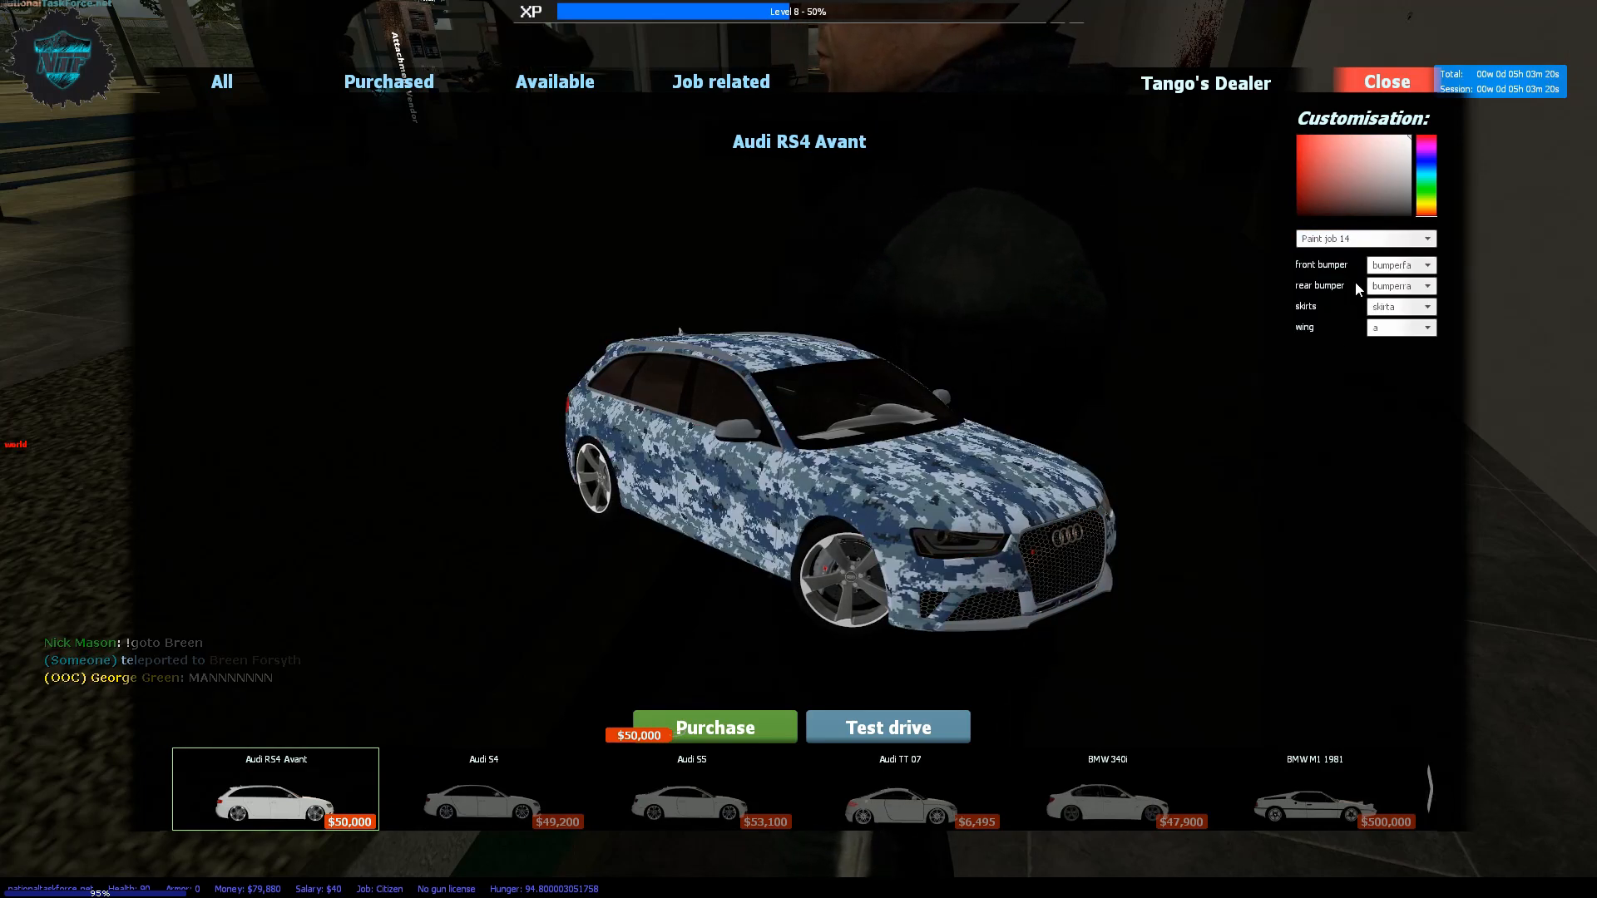
left_click(1428, 327)
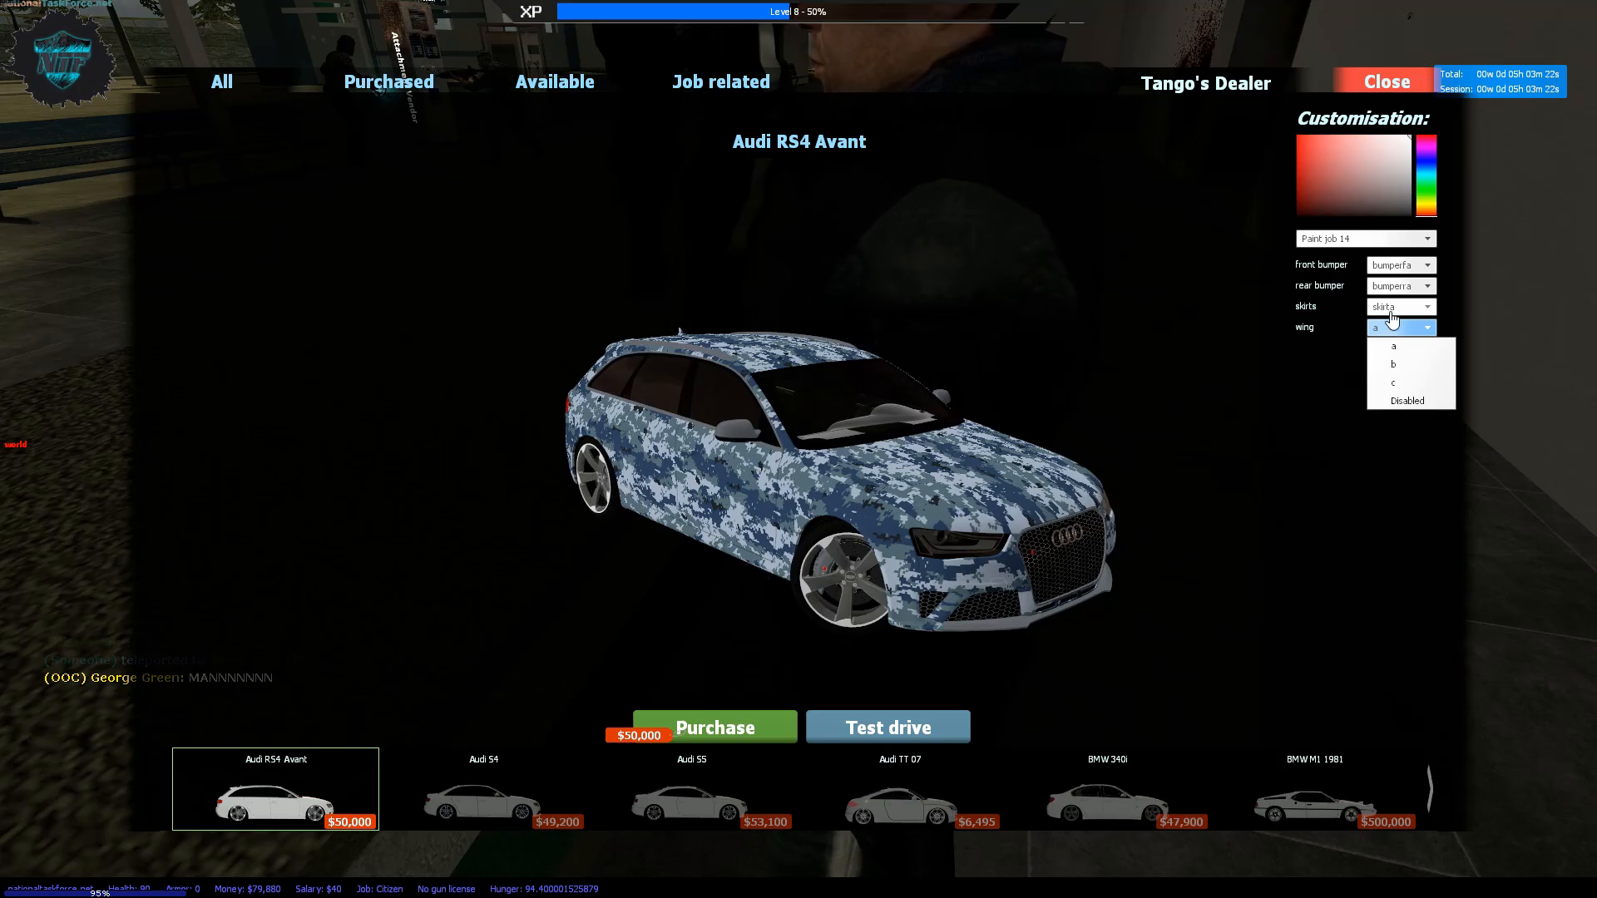
left_click(1392, 344)
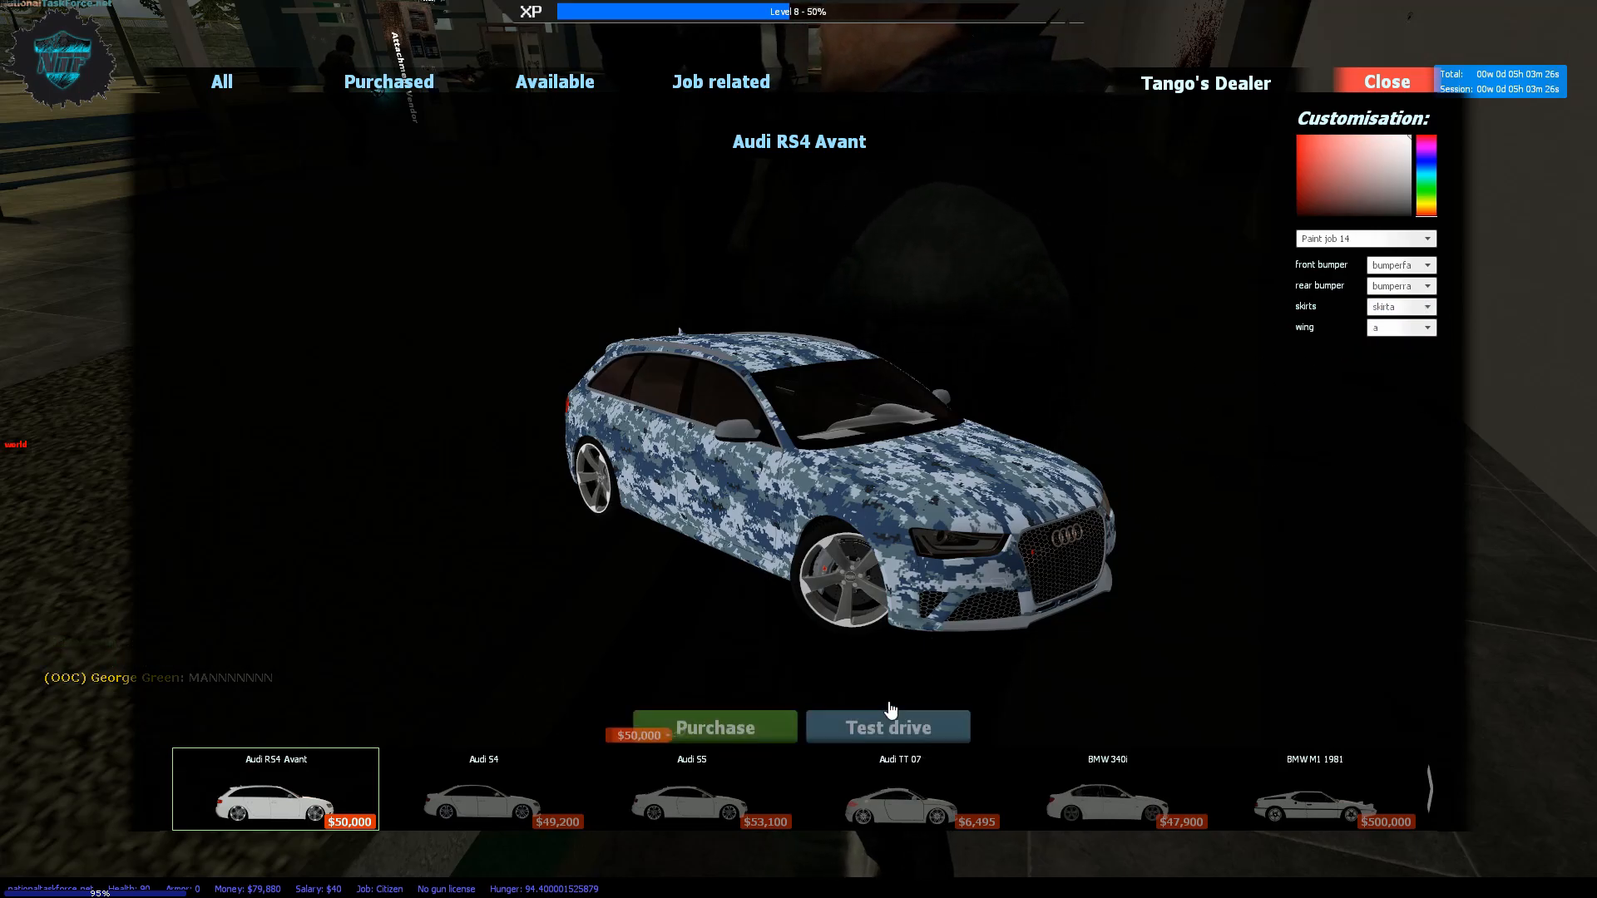
- Take the blue camo Audi RS4 Avant on a timed test drive
left_click(887, 727)
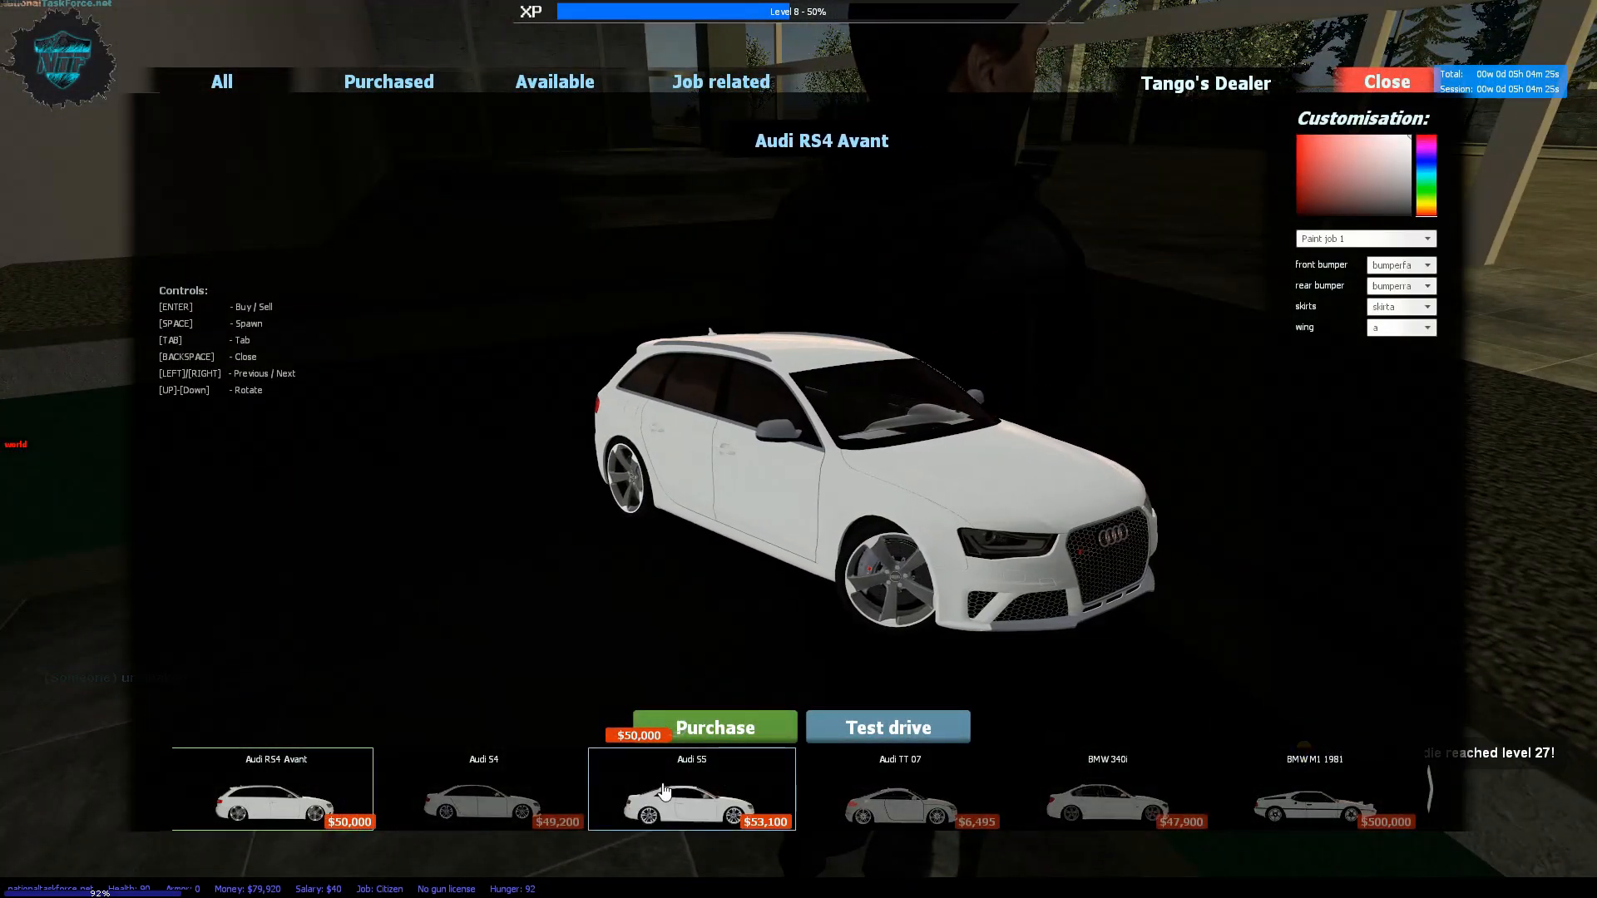
- Give the Audi RS4 Avant red digital camouflage paint and start a test drive
left_click(1309, 163)
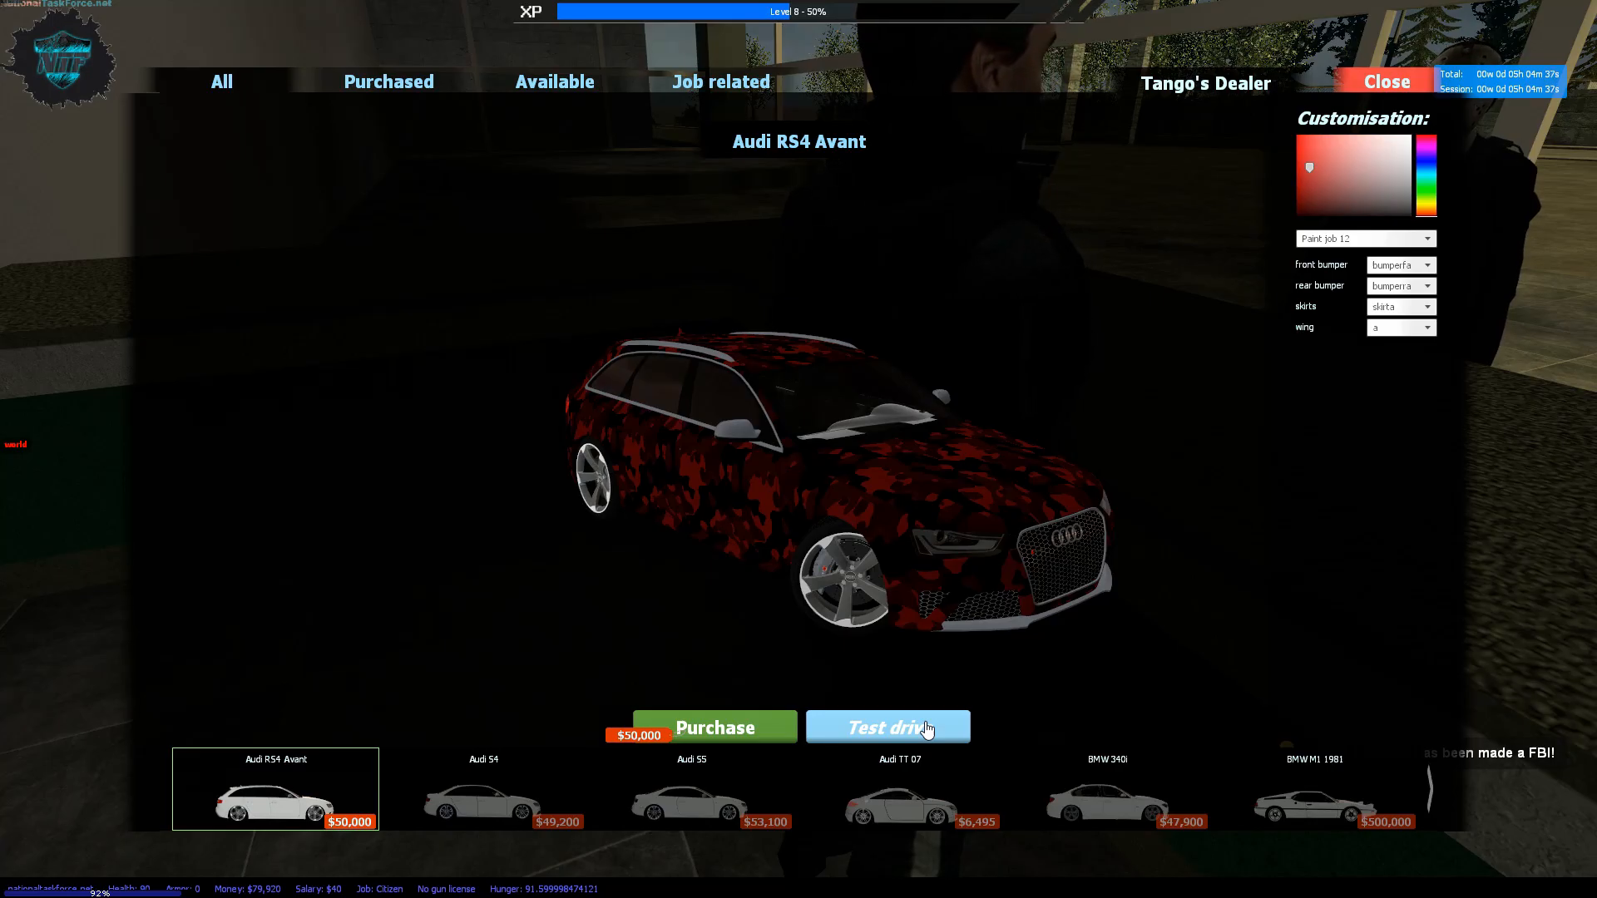
left_click(888, 727)
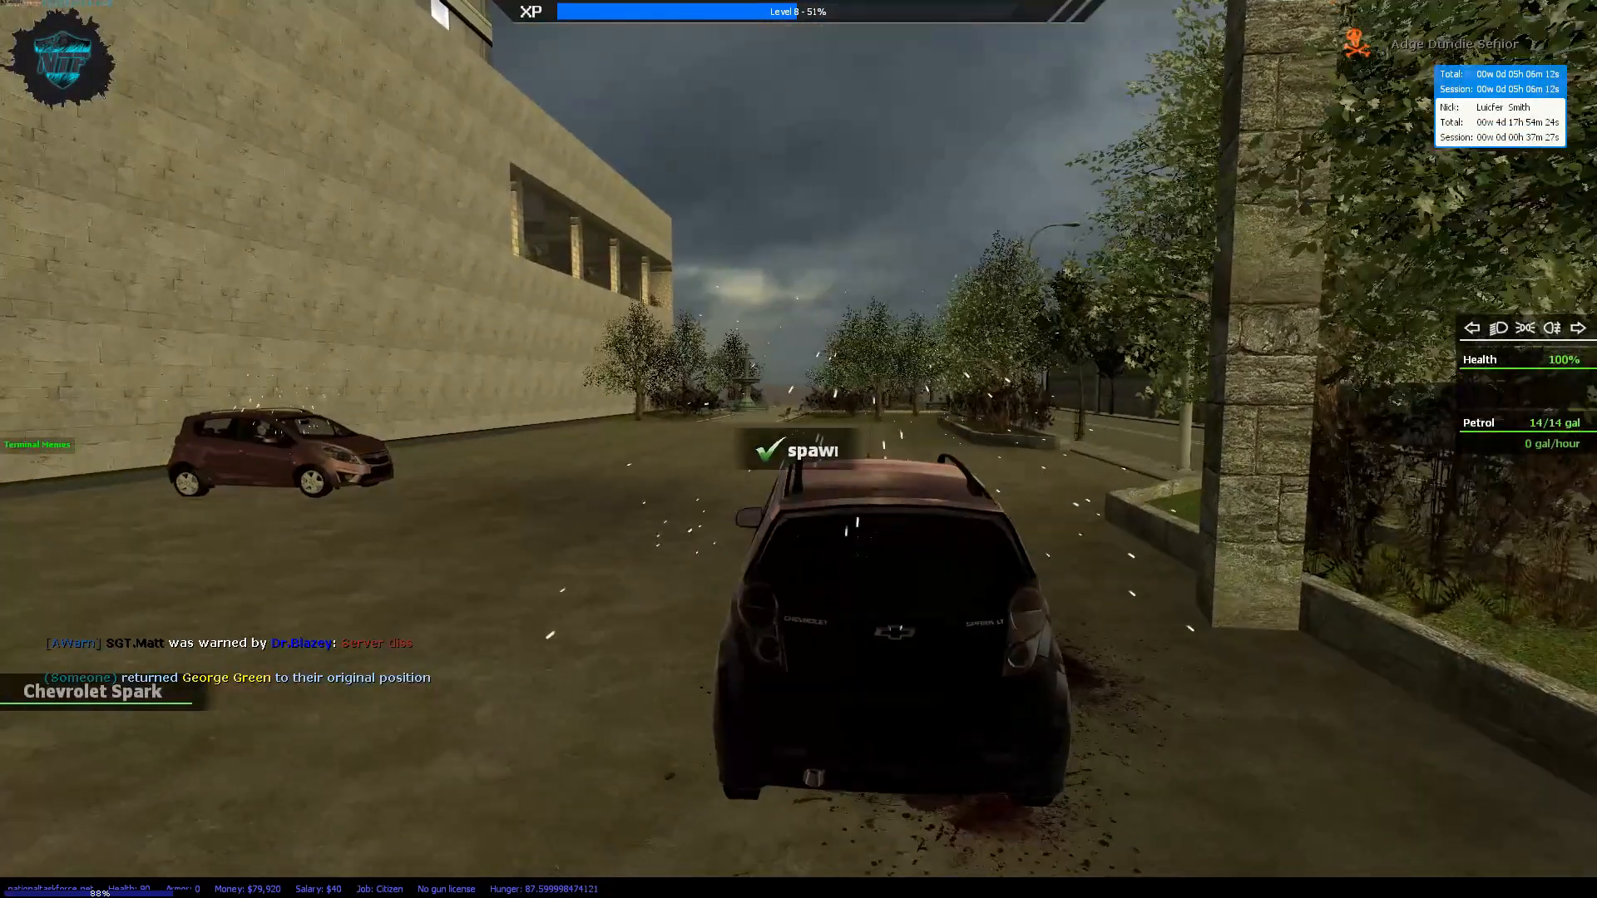
- Spawn the Chevrolet Spark and drive it toward the intersection on a timed test drive
left_click(805, 449)
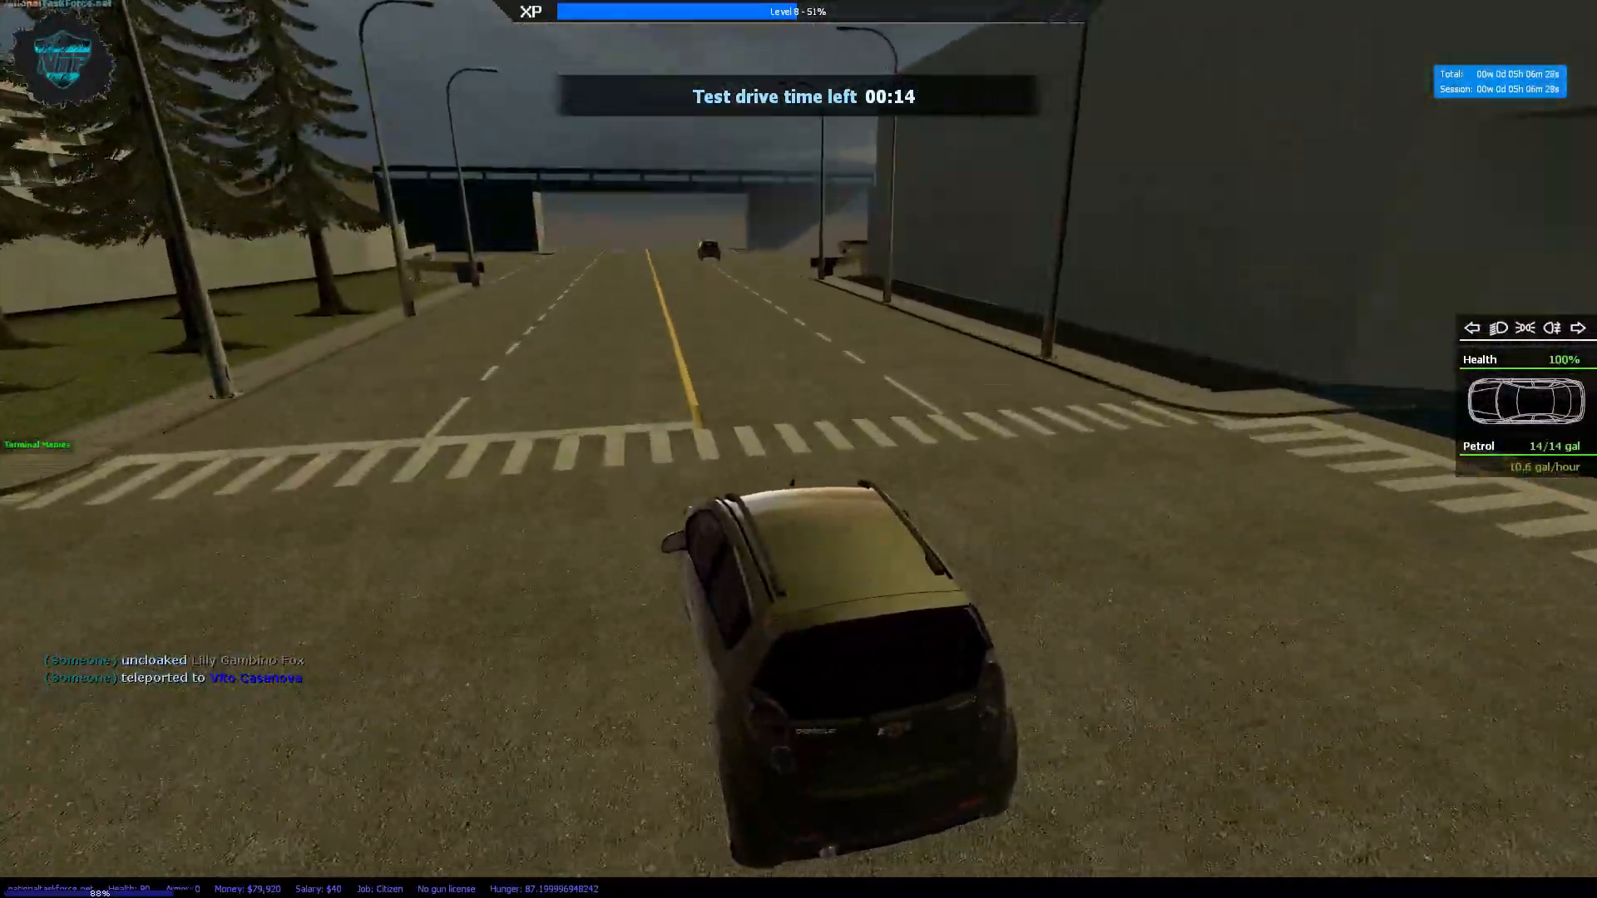
key("w")
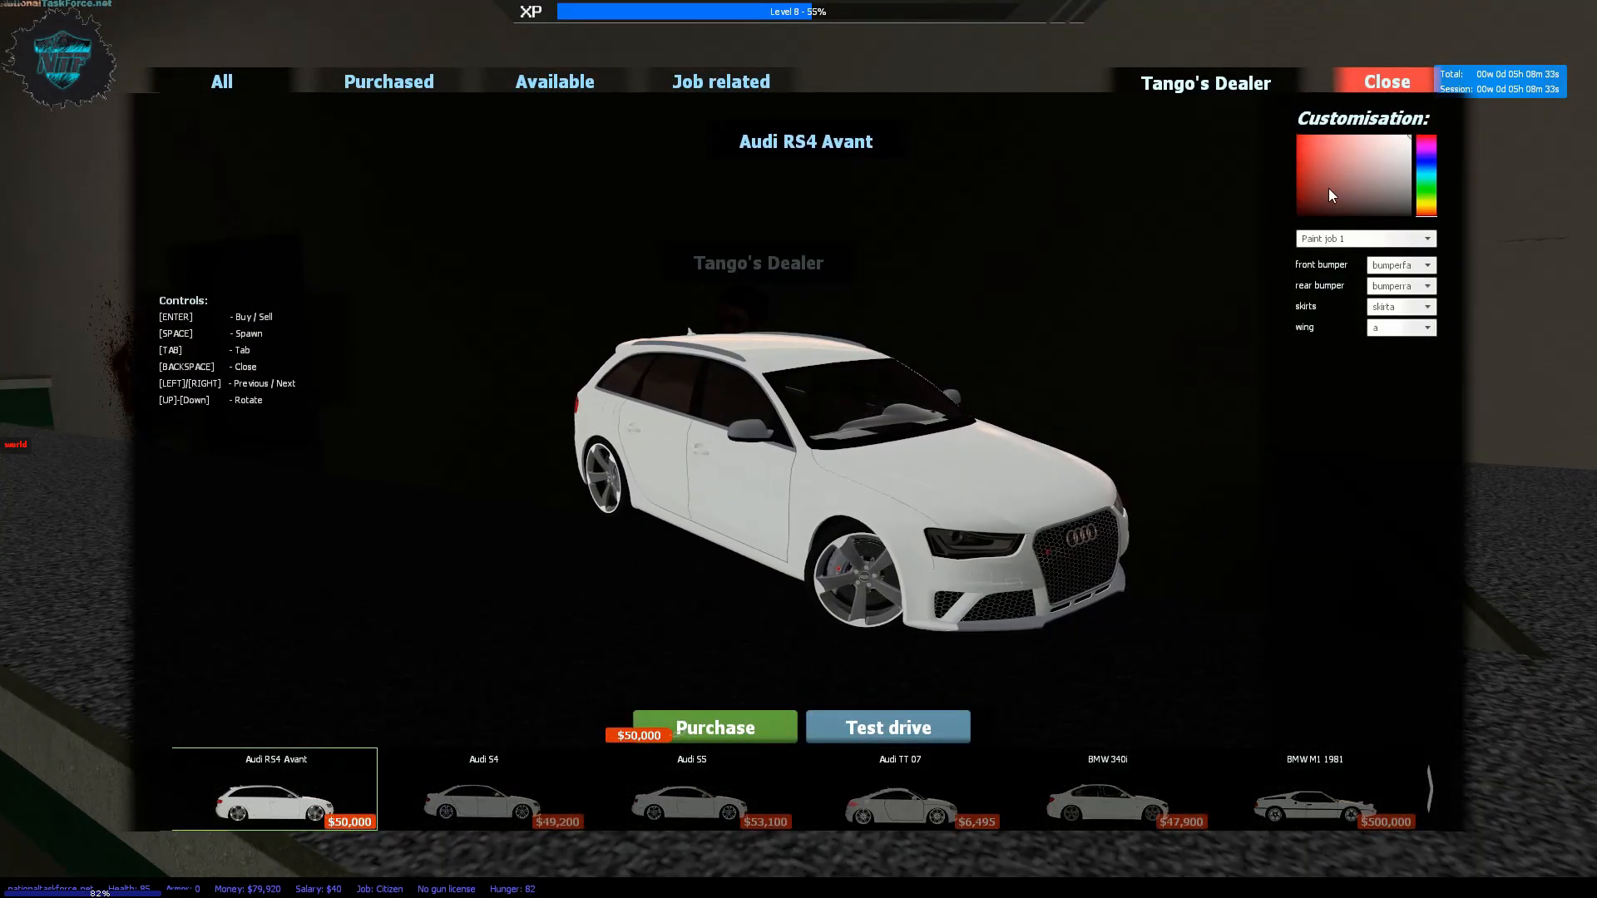
- Paint the Audi RS4 Avant dark red and drive it through the underpass on a test drive
left_click(1316, 193)
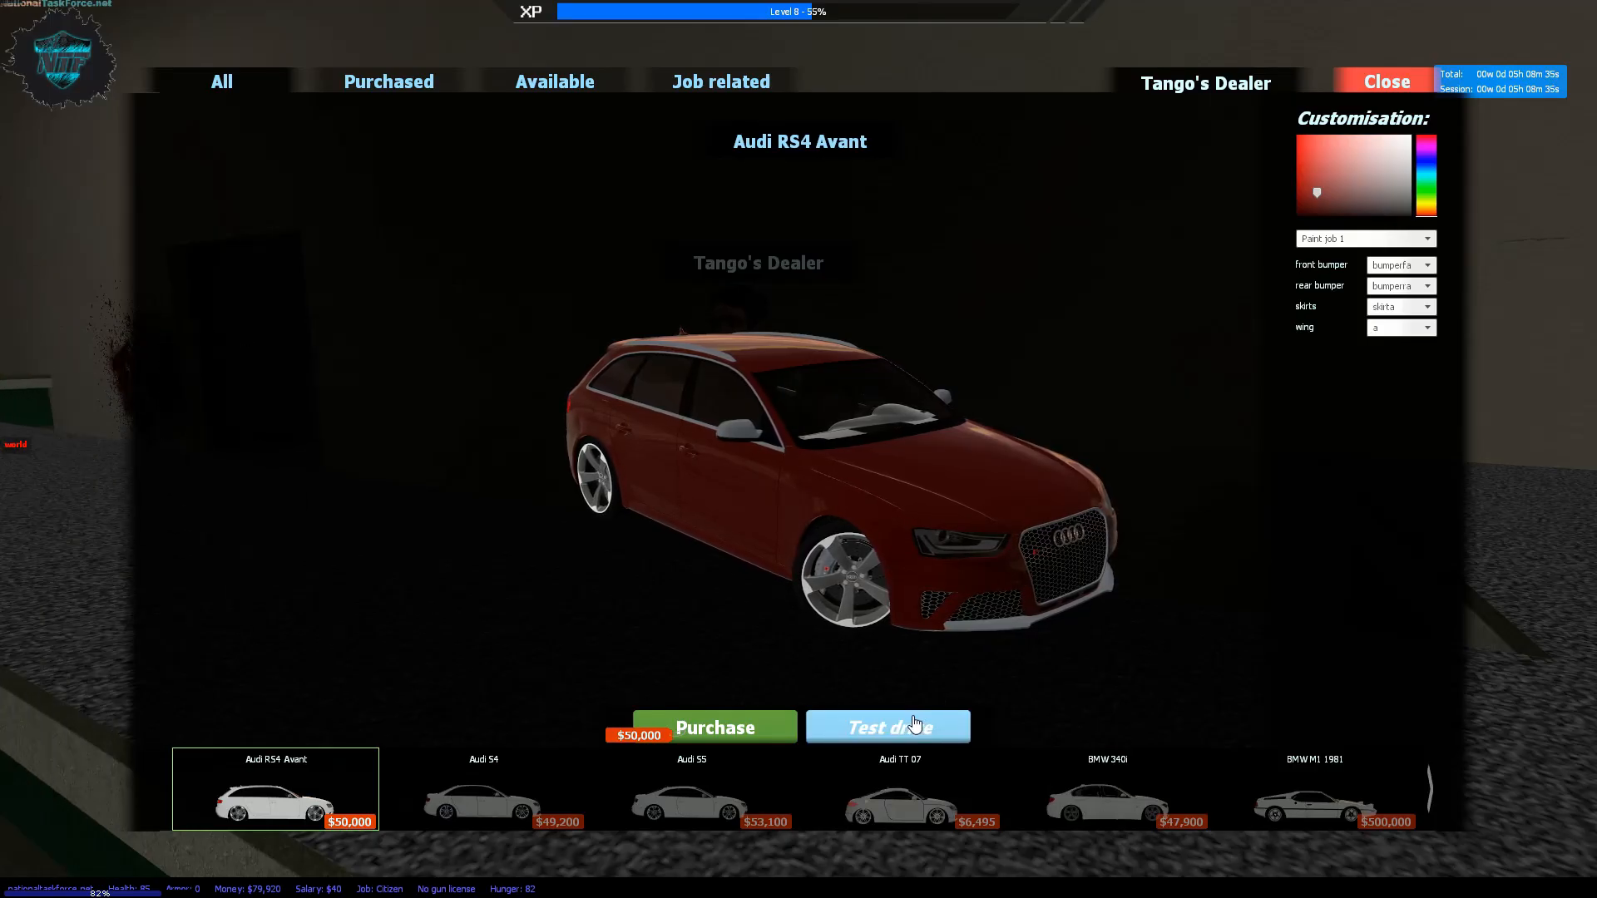
left_click(887, 726)
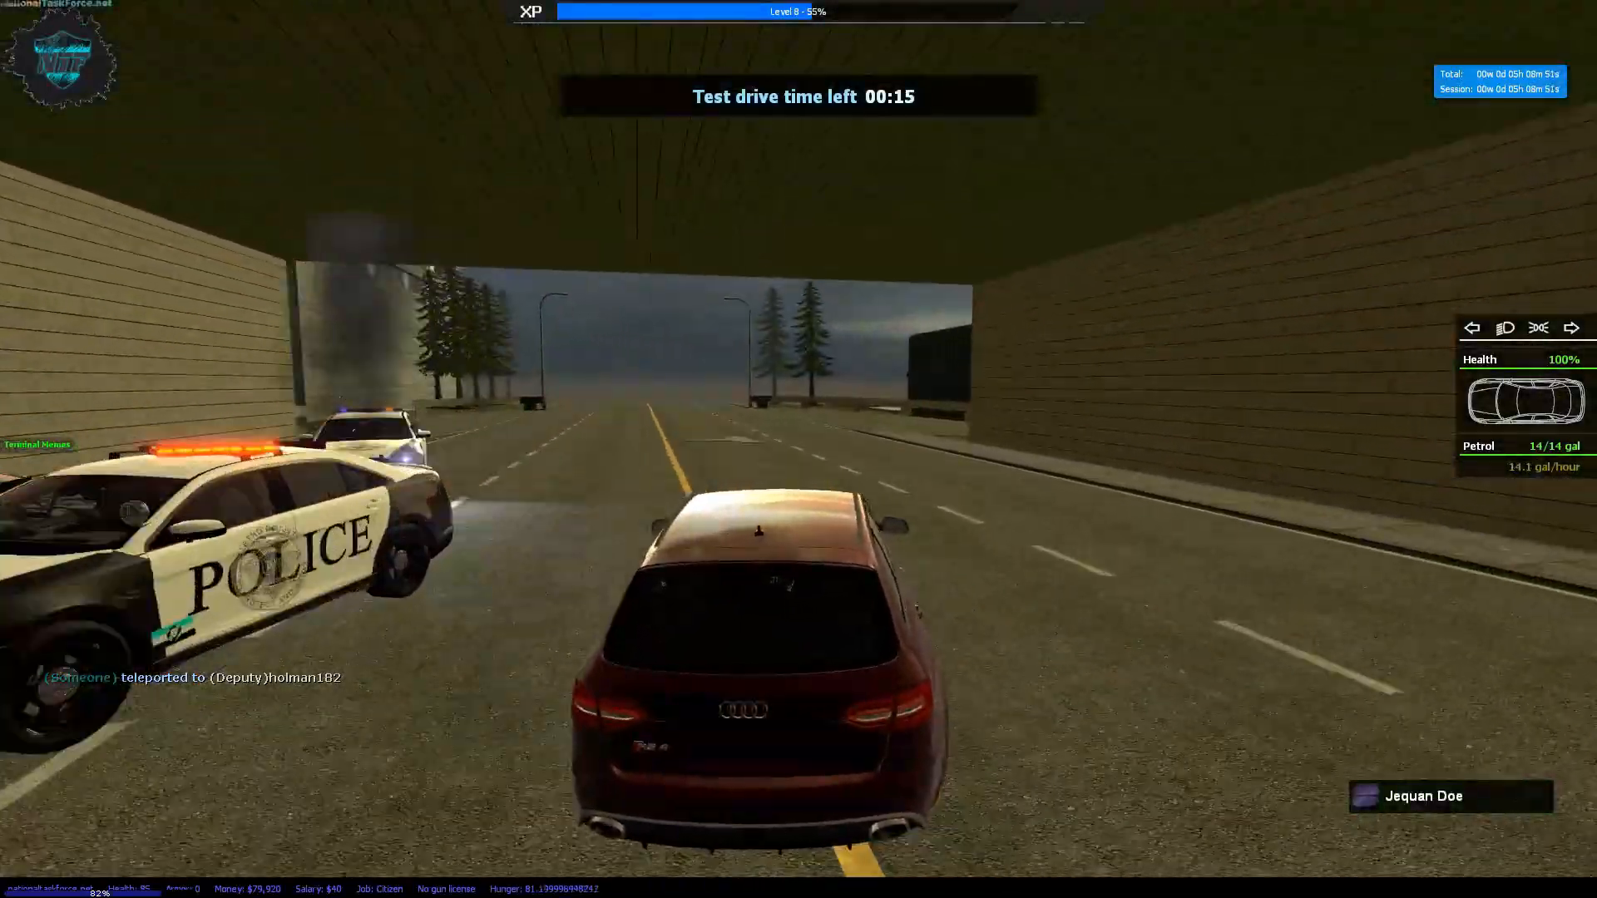
key("w")
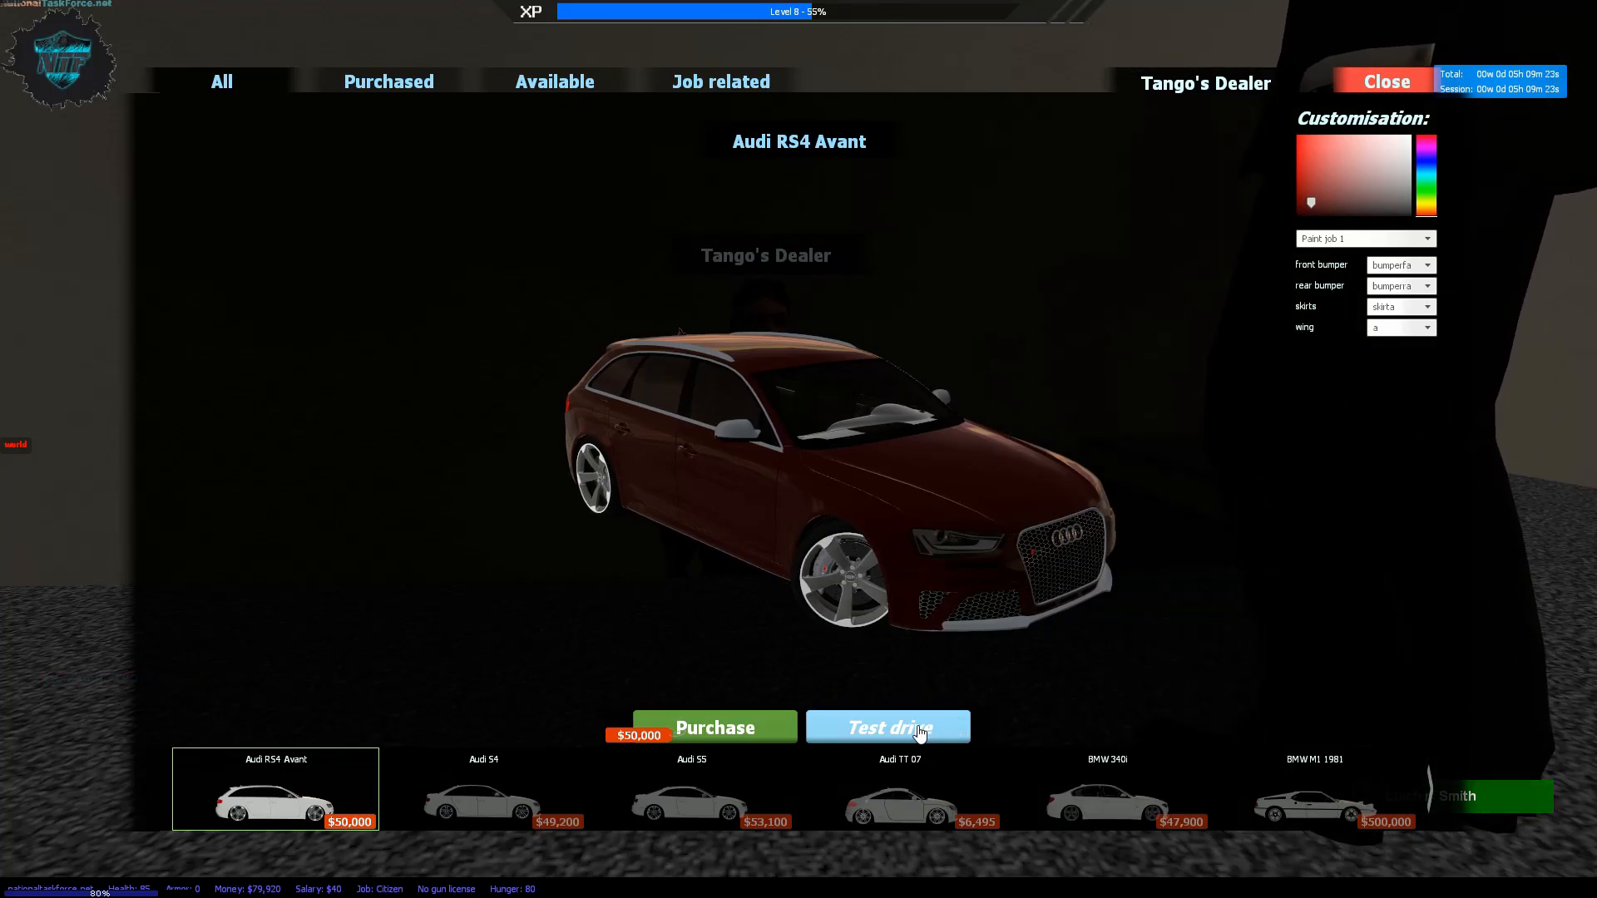
- Drive the red Audi RS4 Avant from the dealer onto the main road and past the police cars under the bridge
left_click(885, 726)
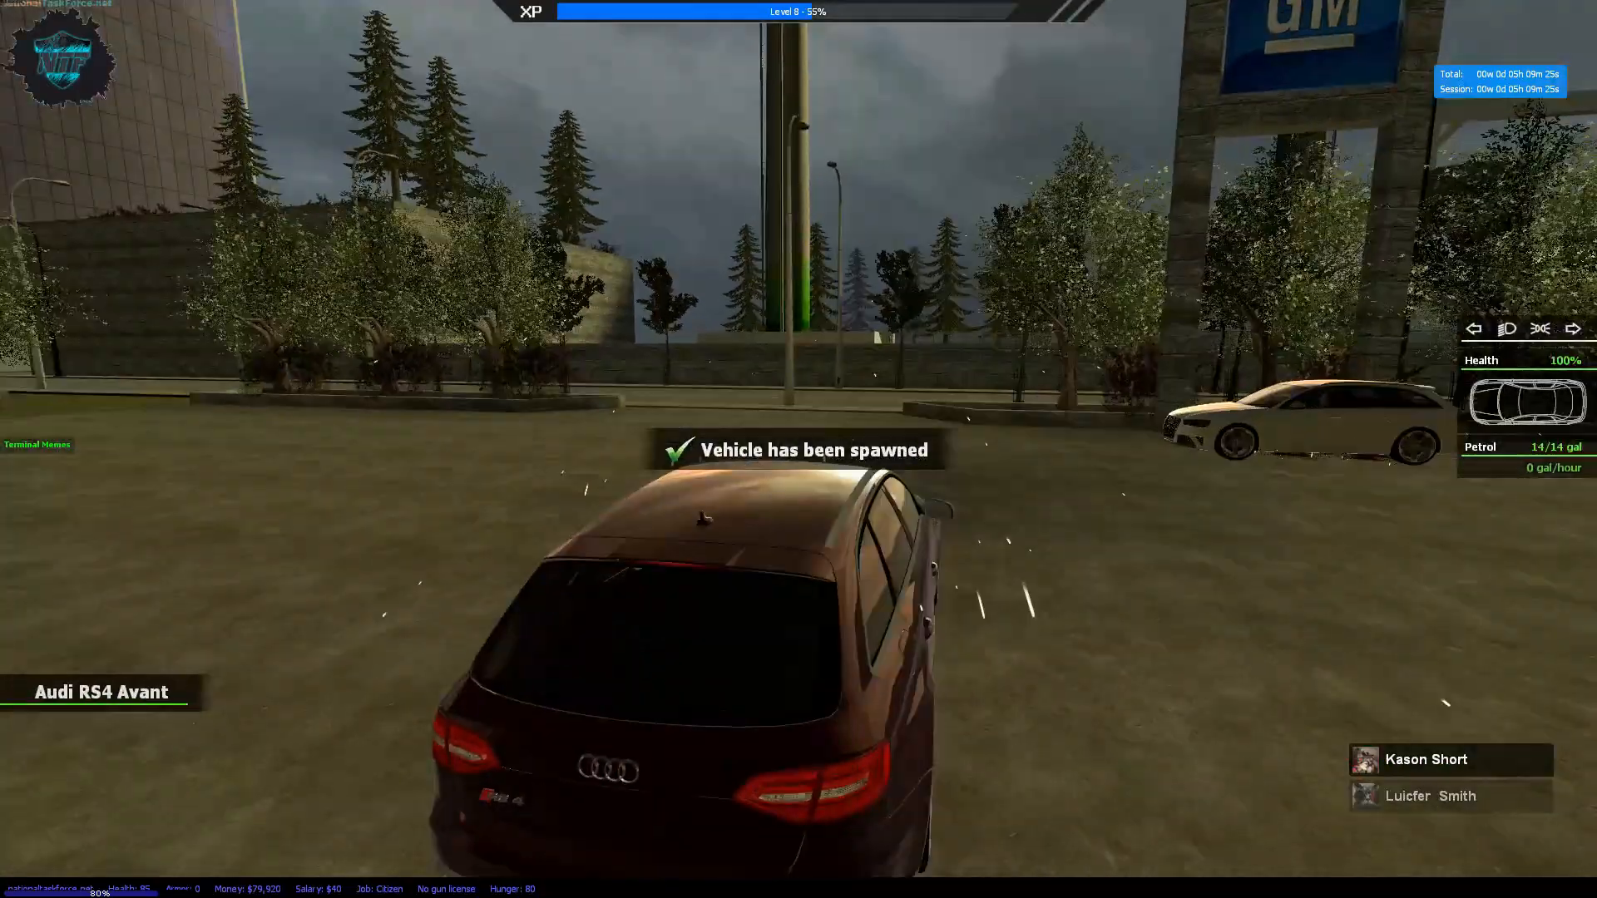
key("w")
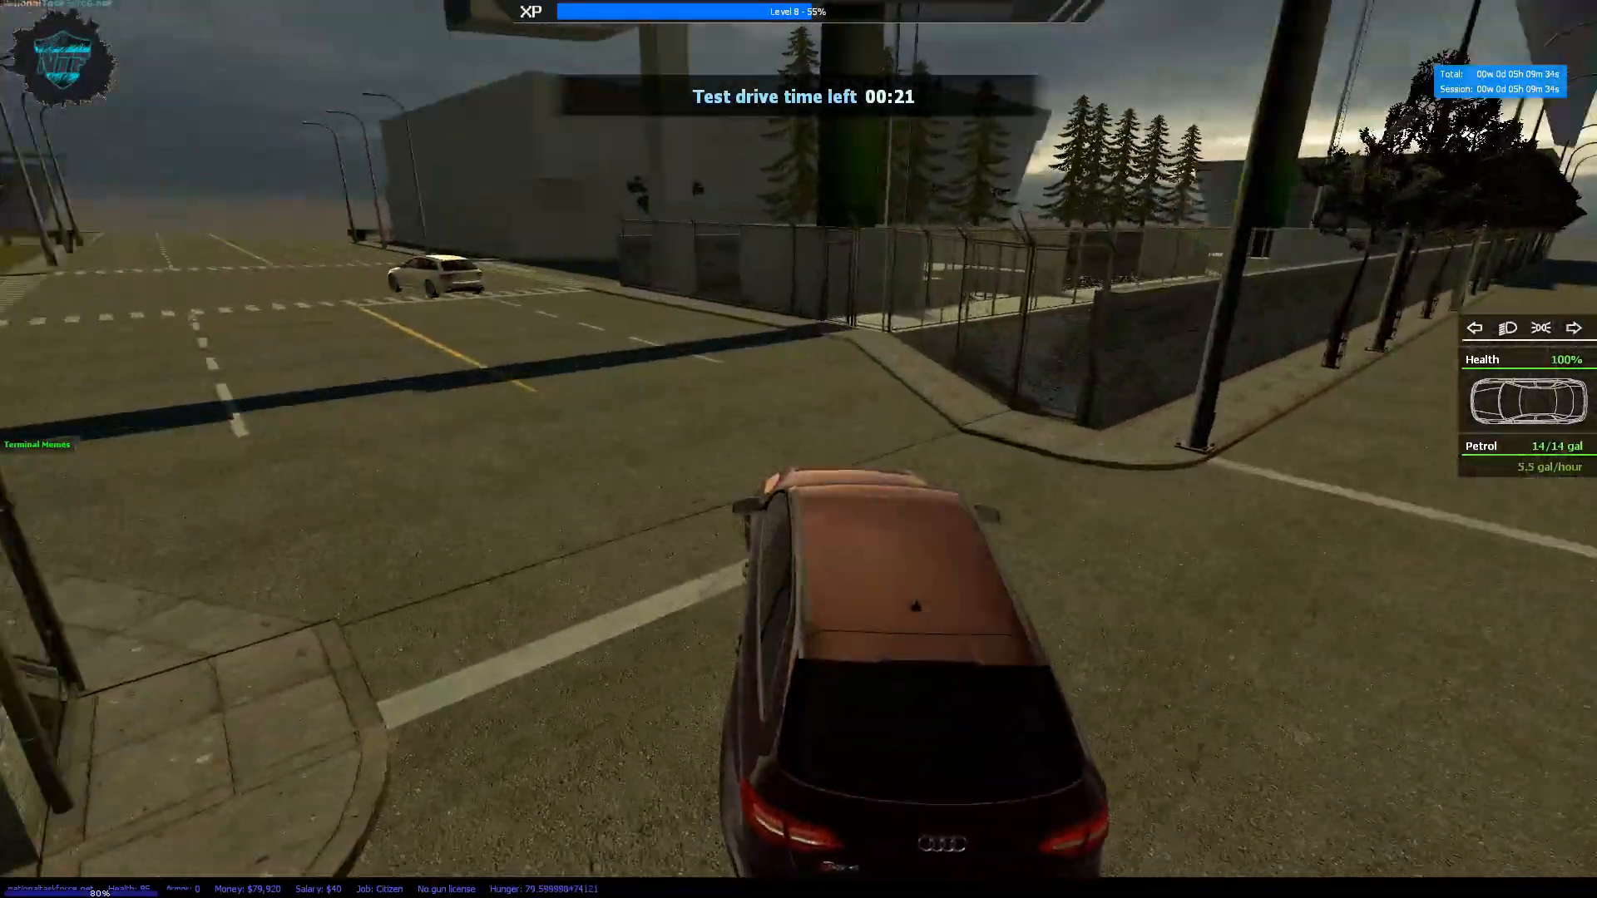
key("w")
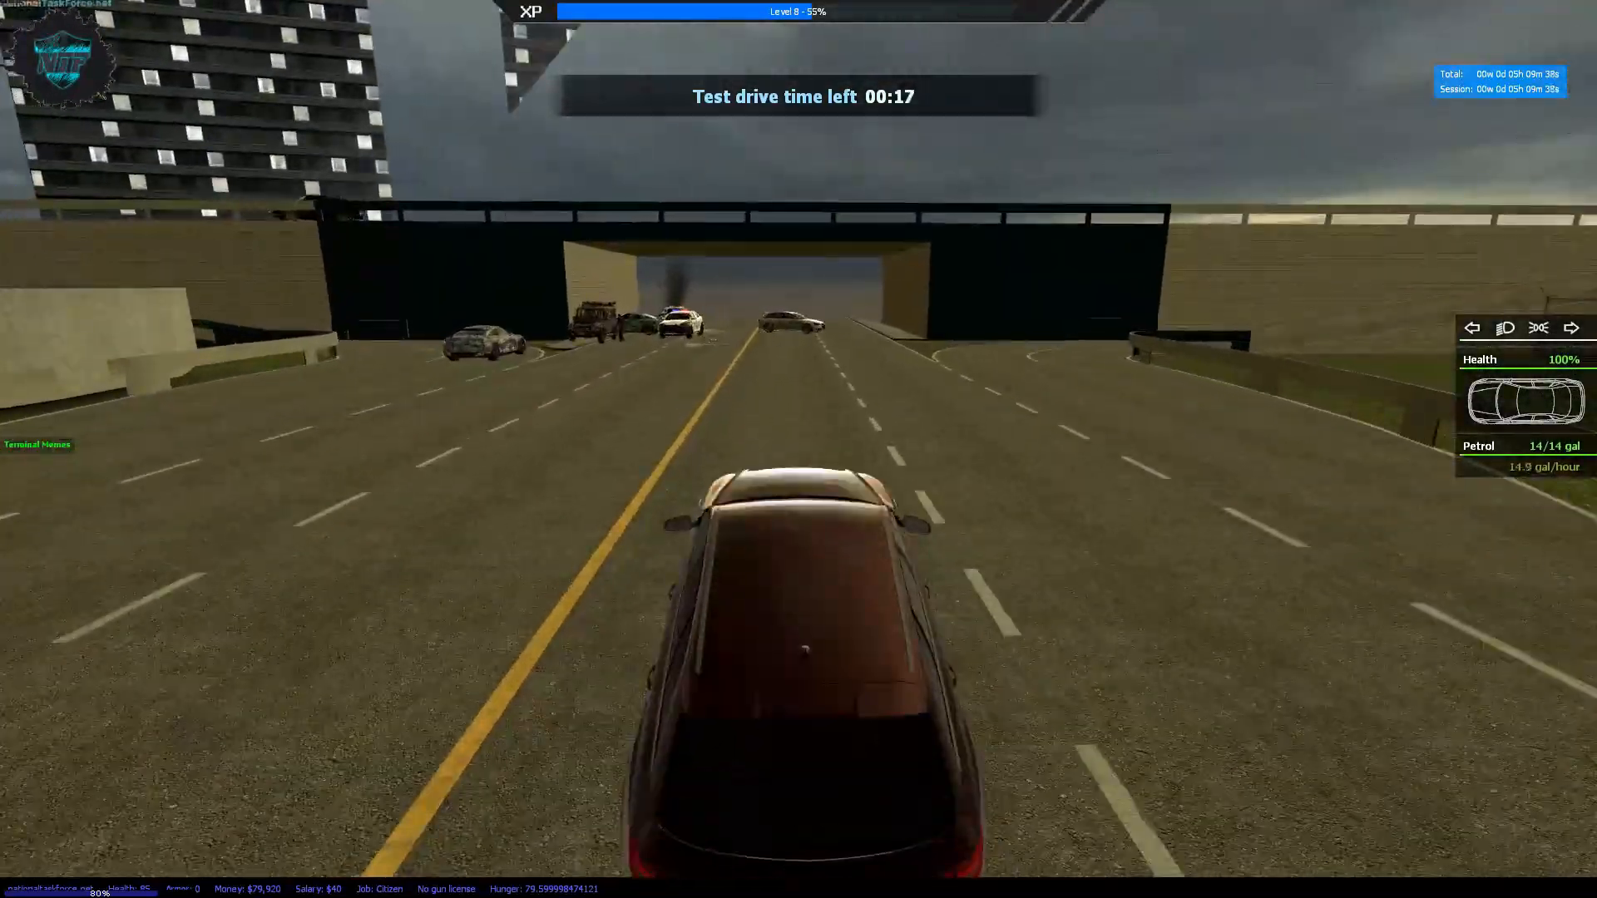
key("w")
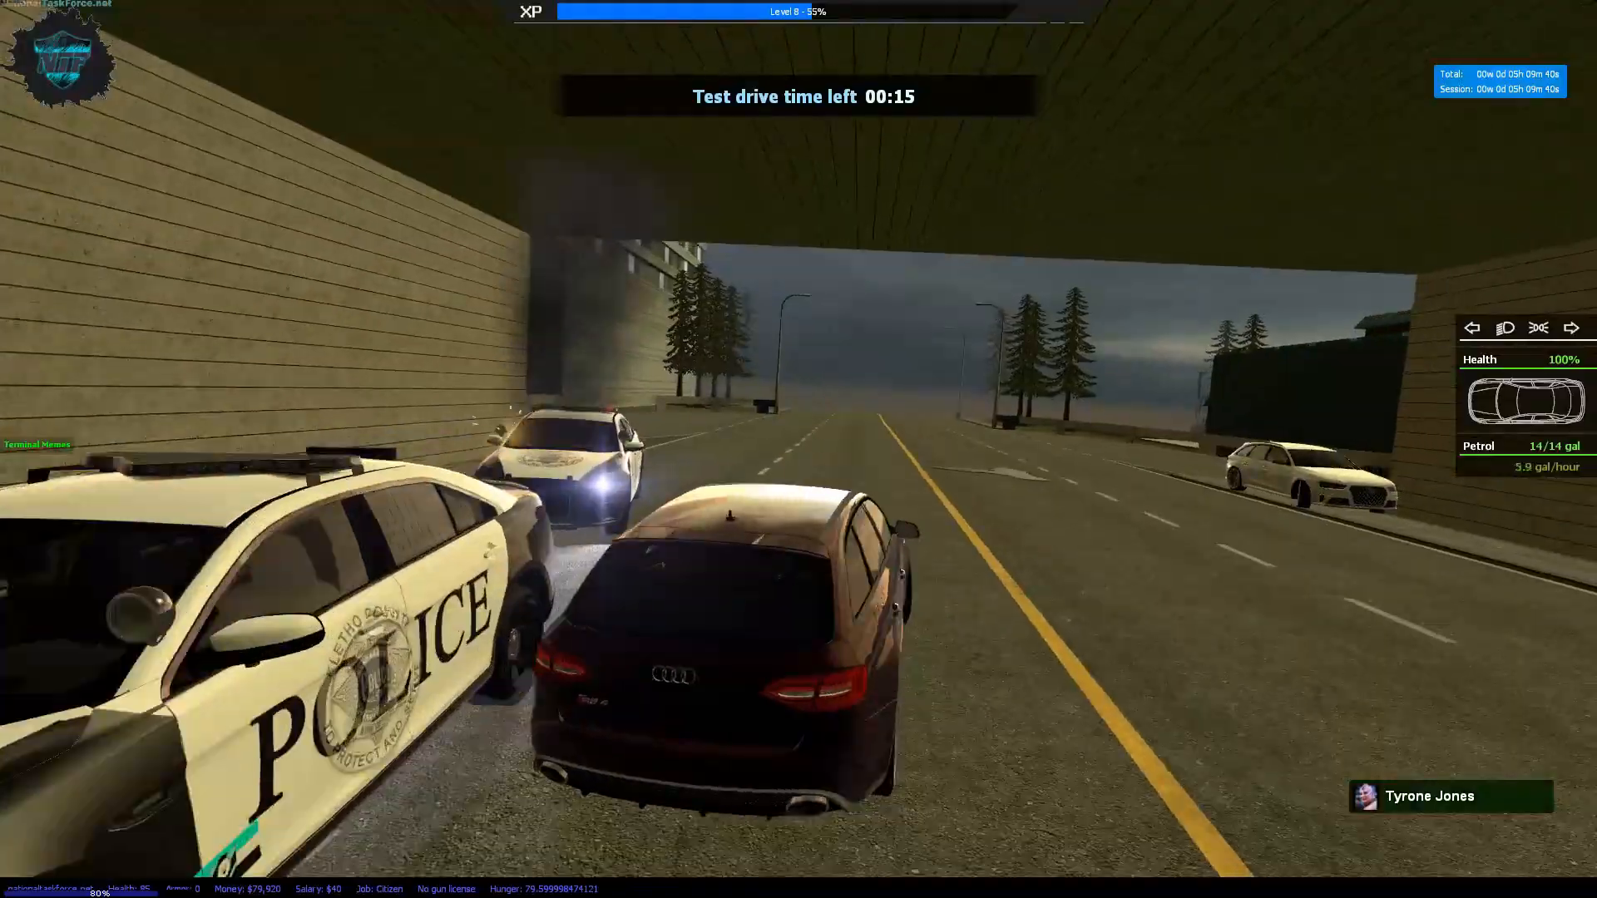